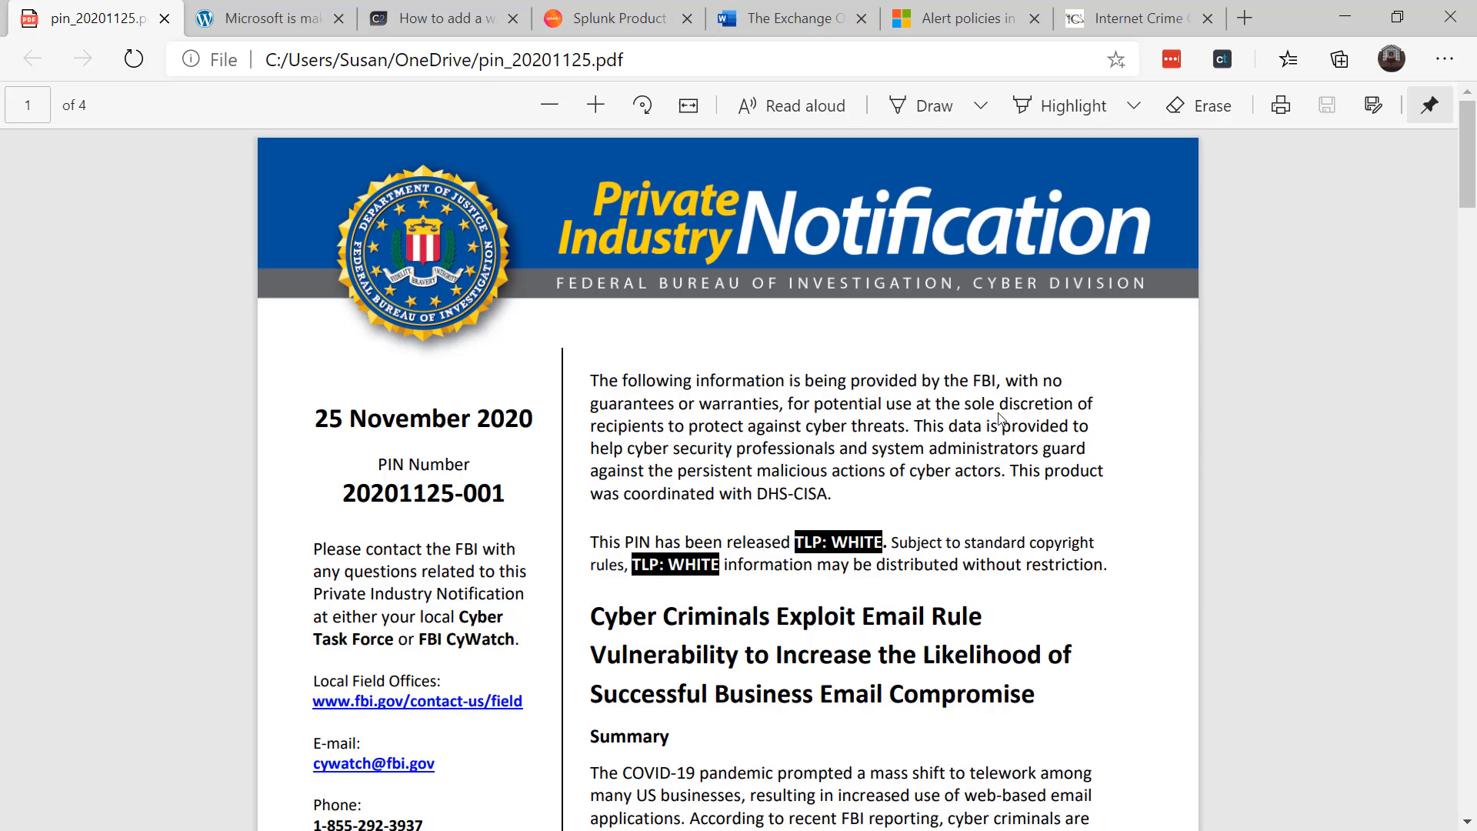
Scroll the FBI PIN PDF from page 1 to the Recommended Mitigations list on page 3
scroll(down, 3)
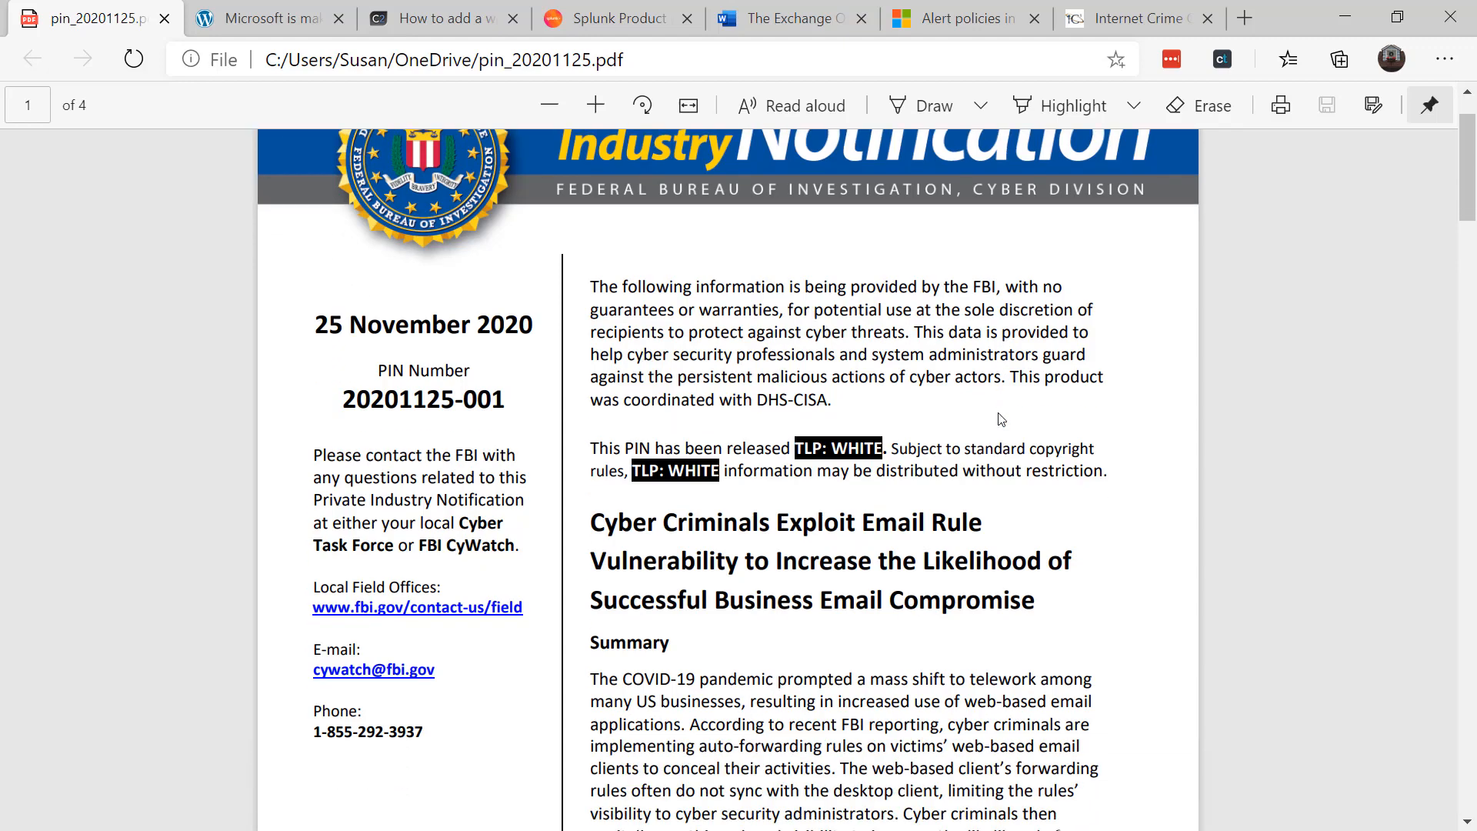
scroll(down, 3)
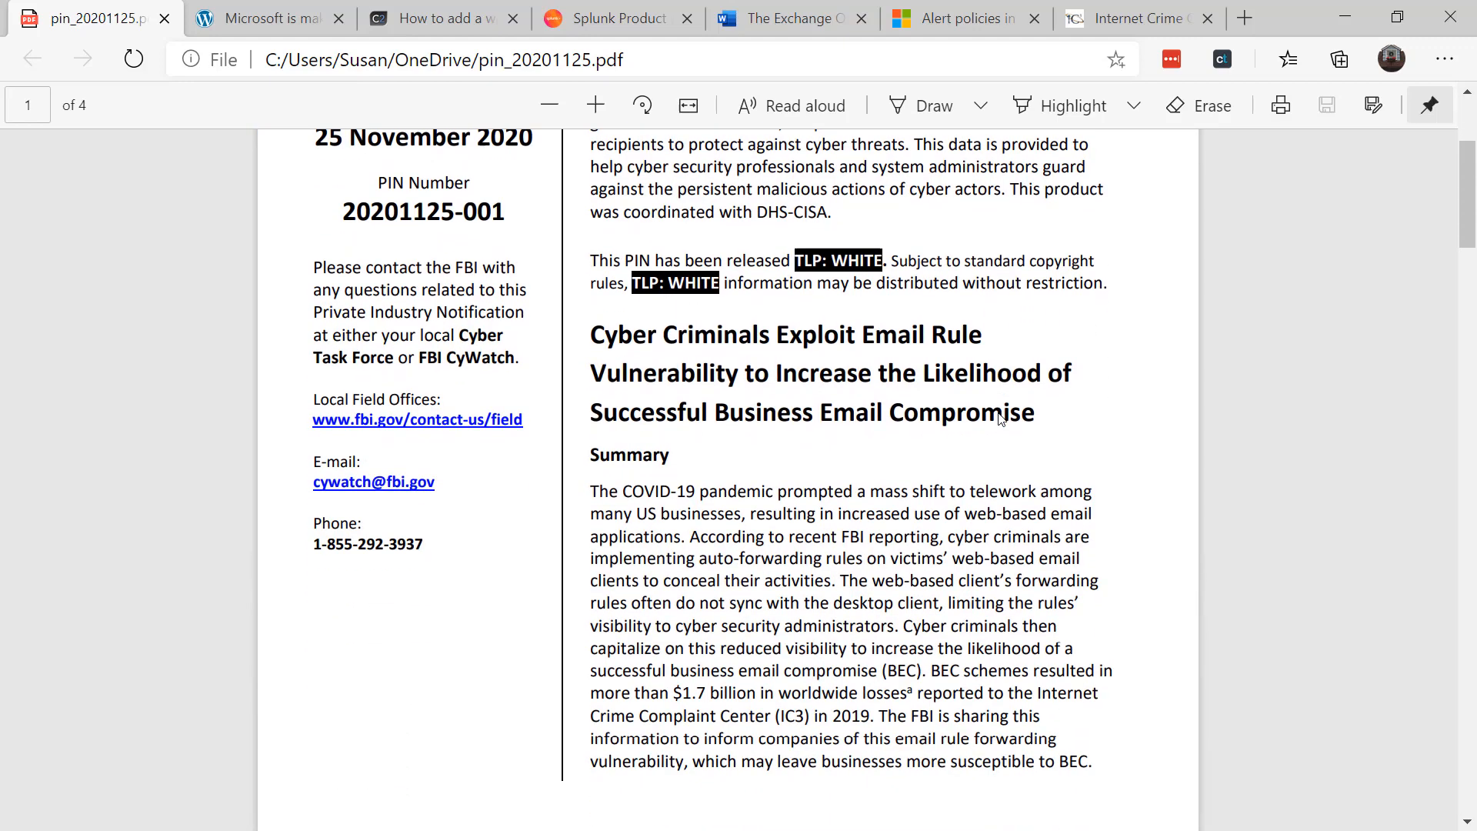
scroll(down, 3)
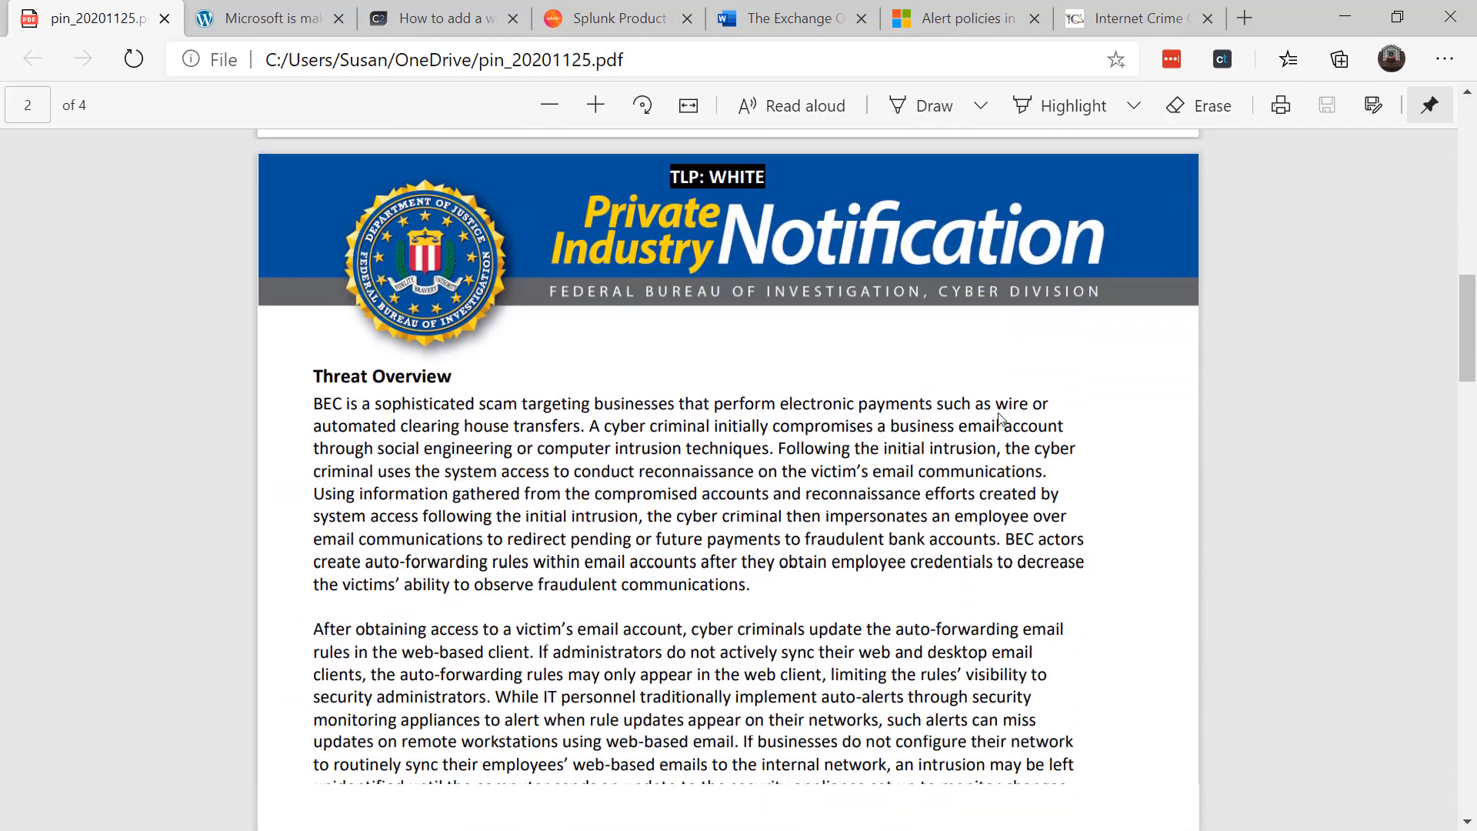
scroll(down, 3)
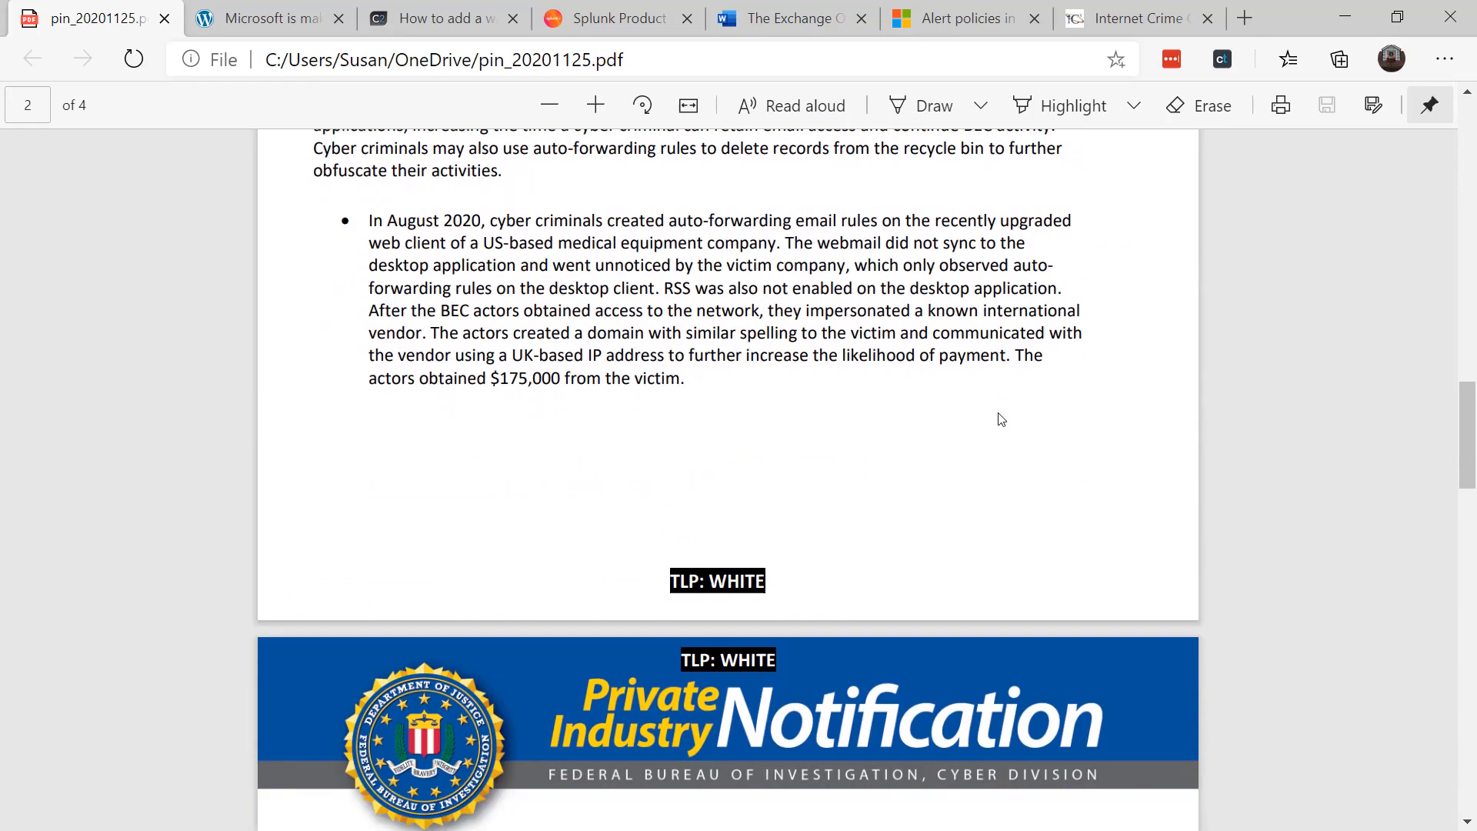
scroll(down, 3)
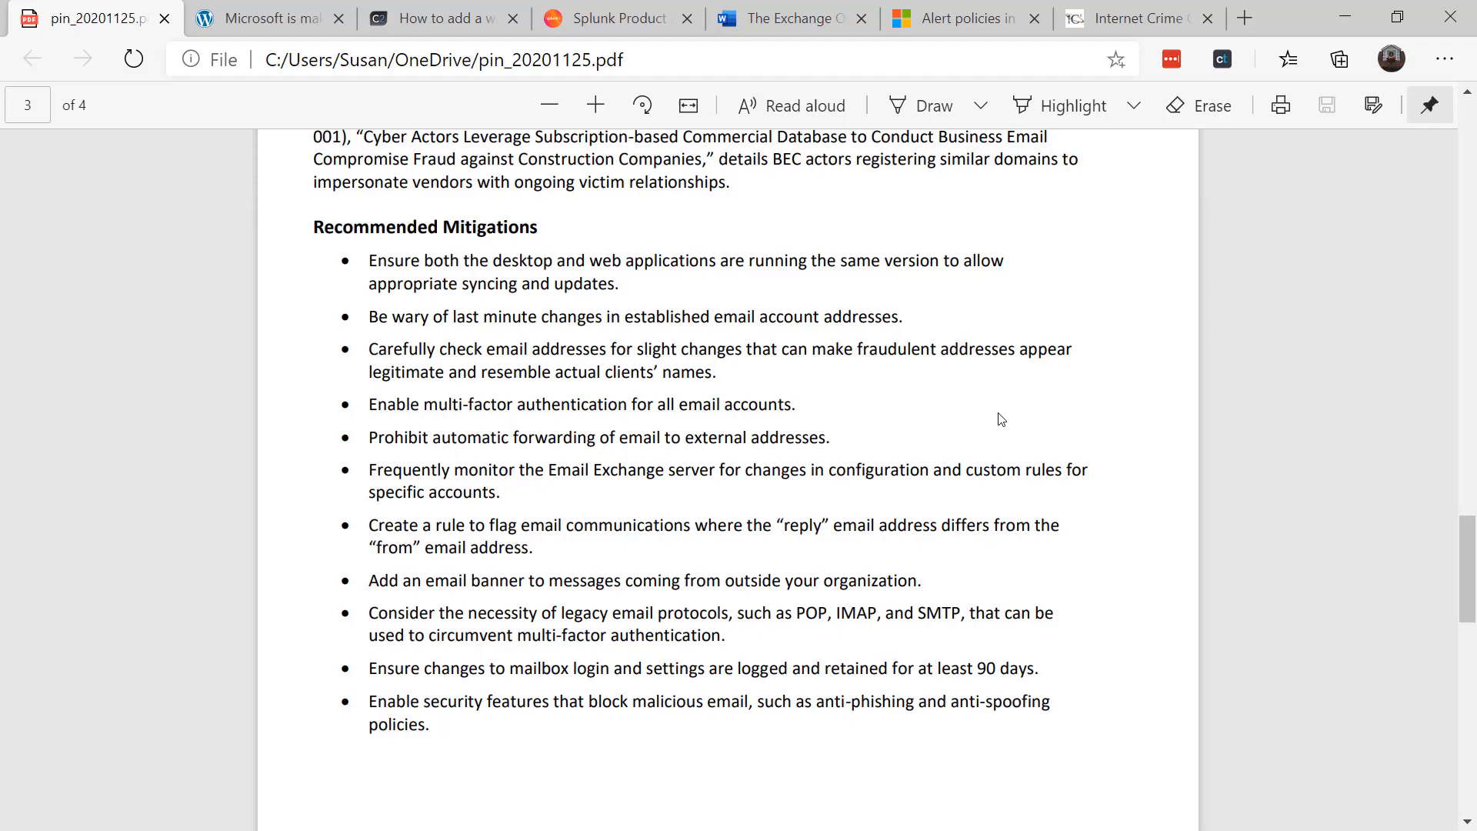
click(441, 18)
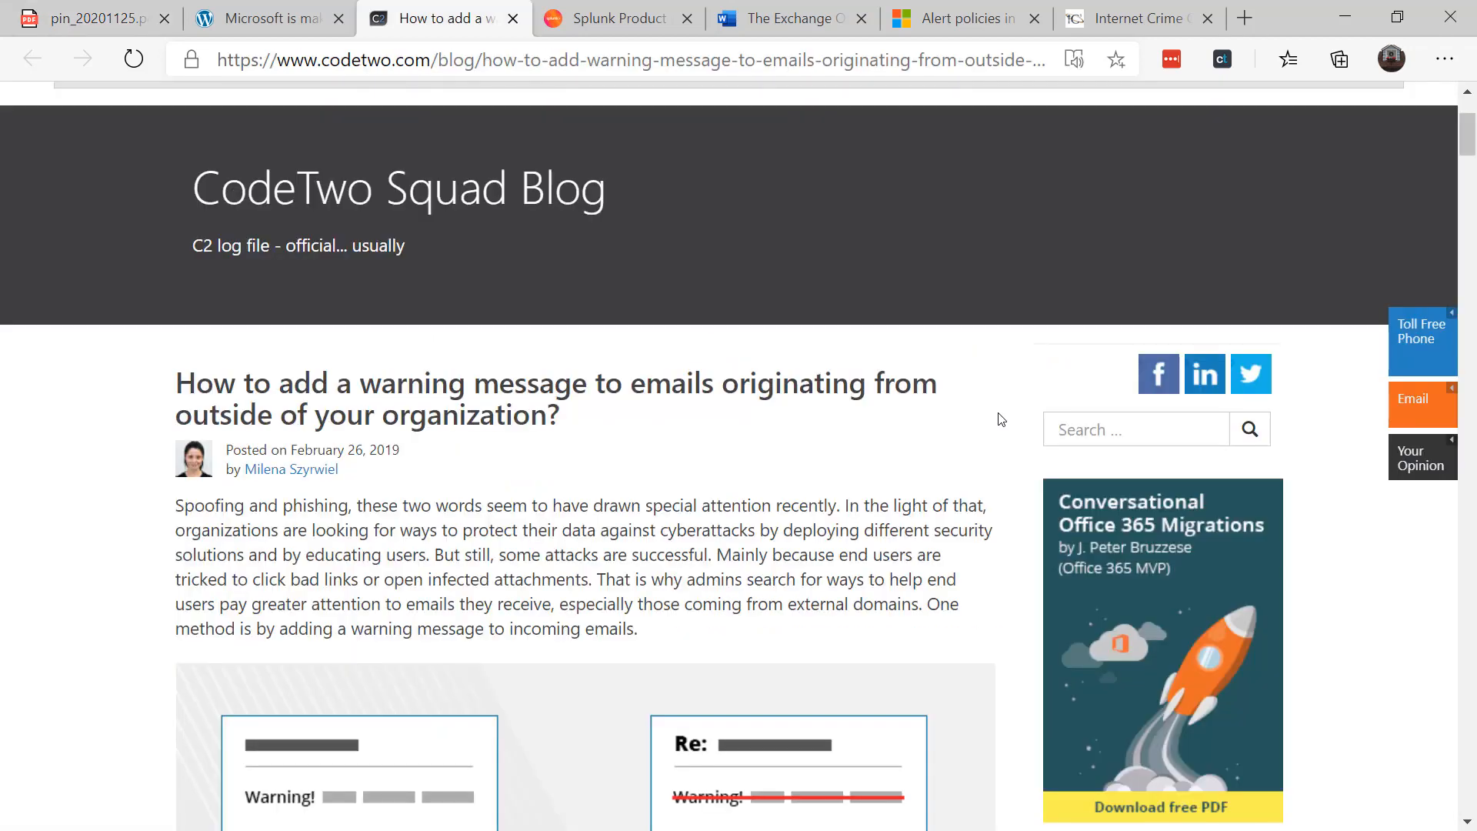
scroll(down, 3)
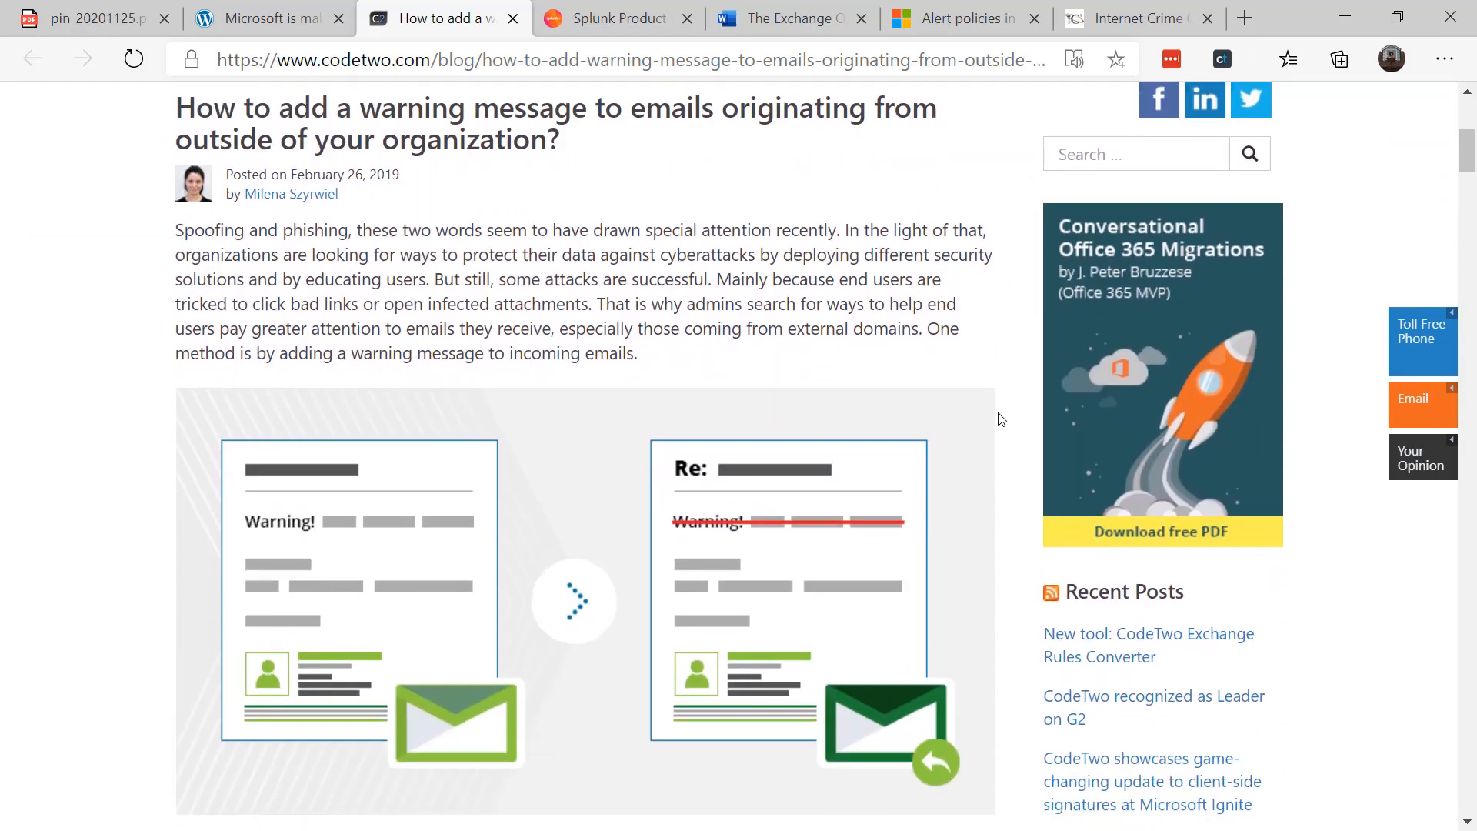
scroll(down, 3)
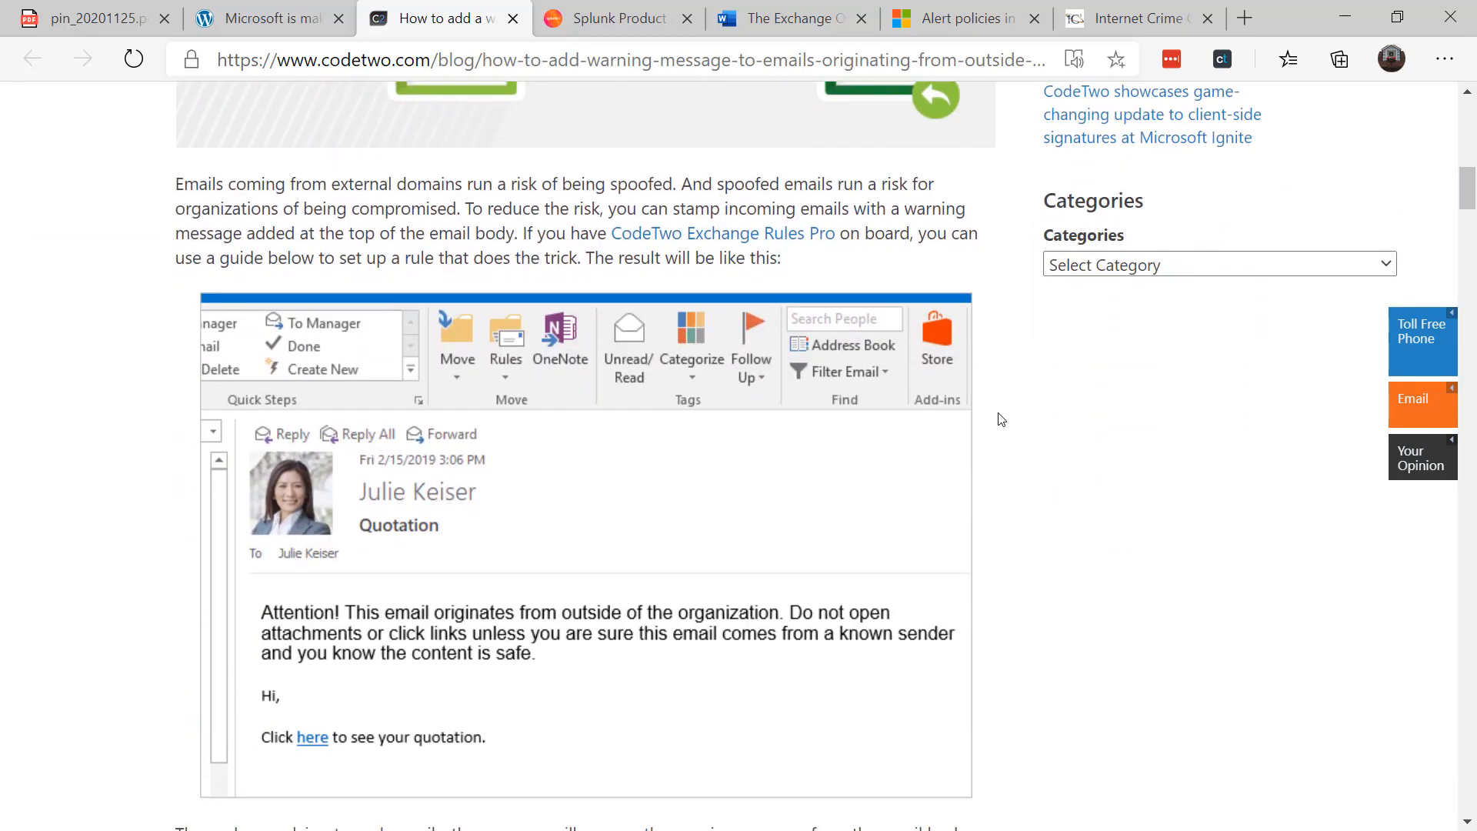
scroll(down, 3)
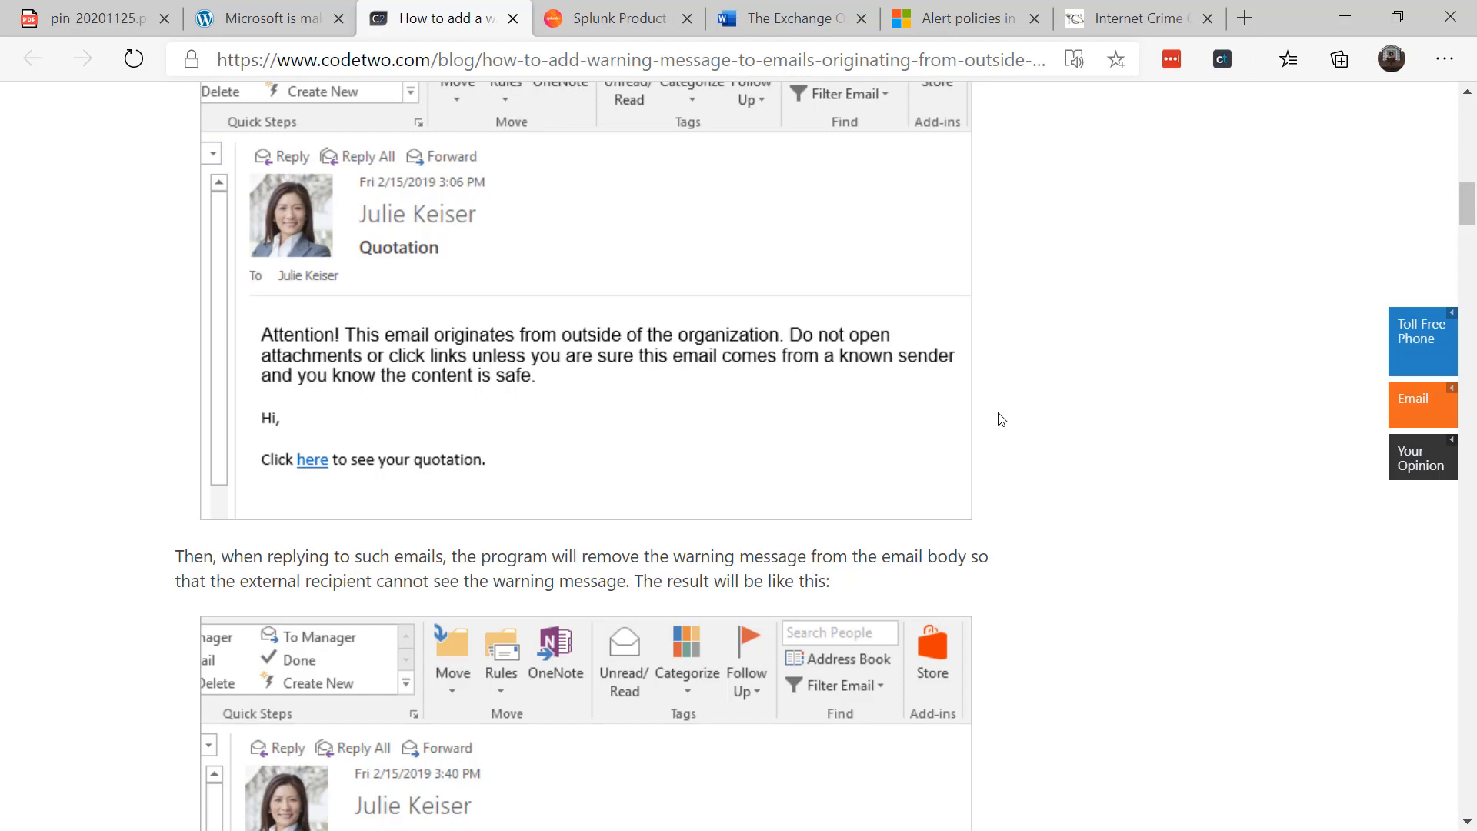
click(89, 18)
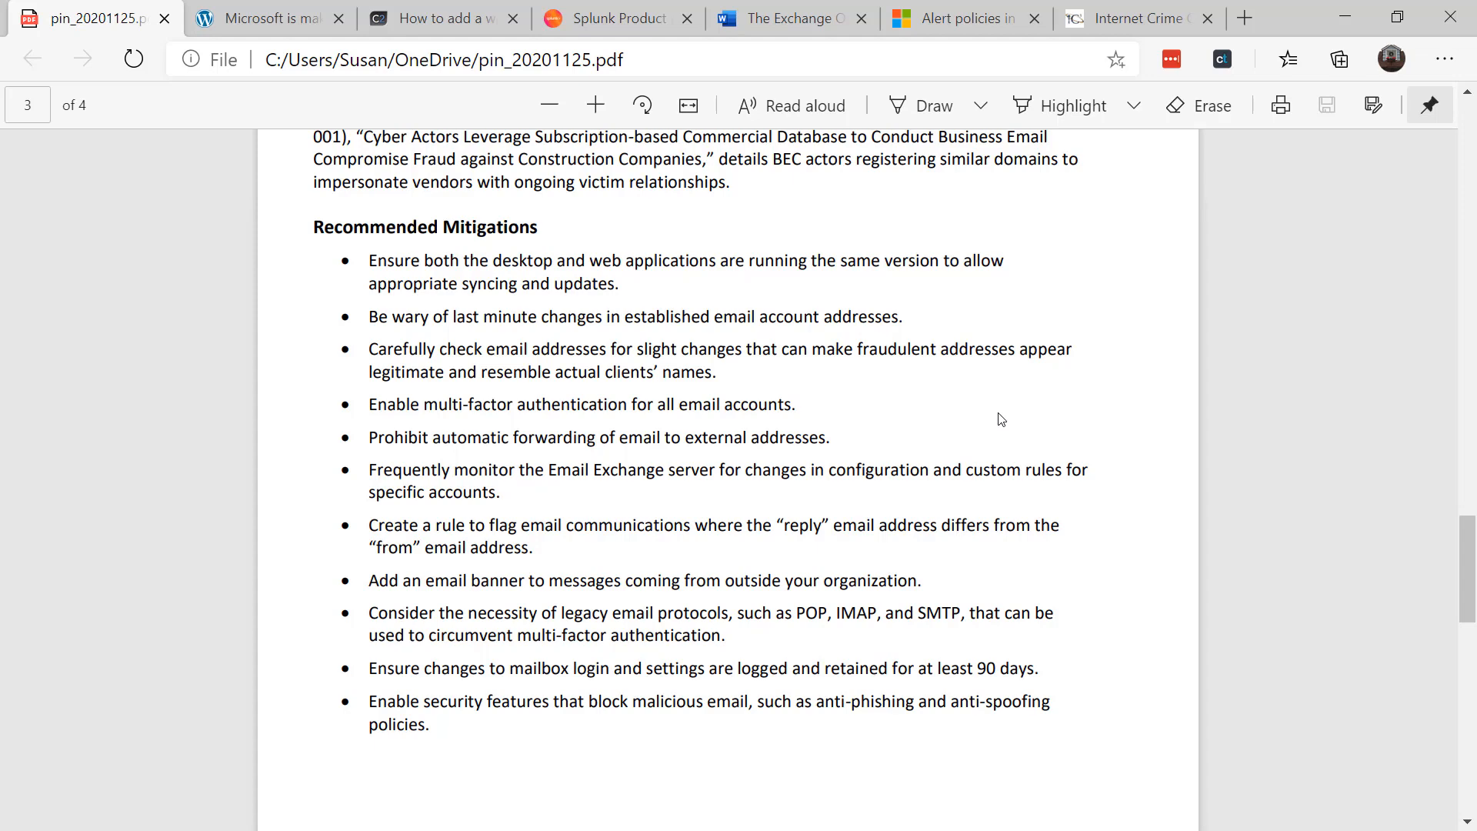
Switch to the Splunk Products tab comparing Splunk Free, Enterprise and Cloud
click(617, 17)
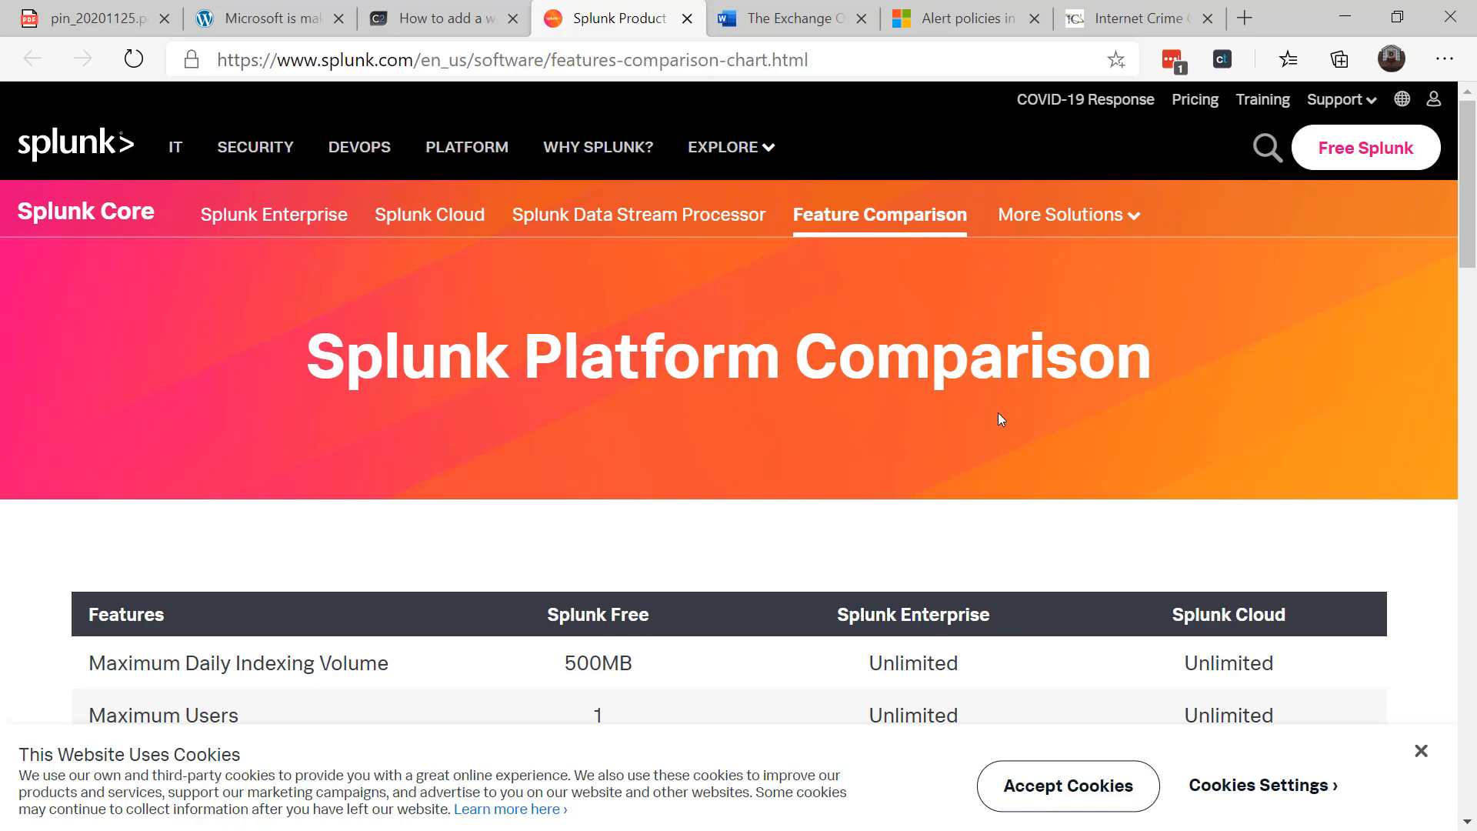
Go back to the pin_20201125.pdf tab, showing page 4 with the Reporting Notice
click(790, 18)
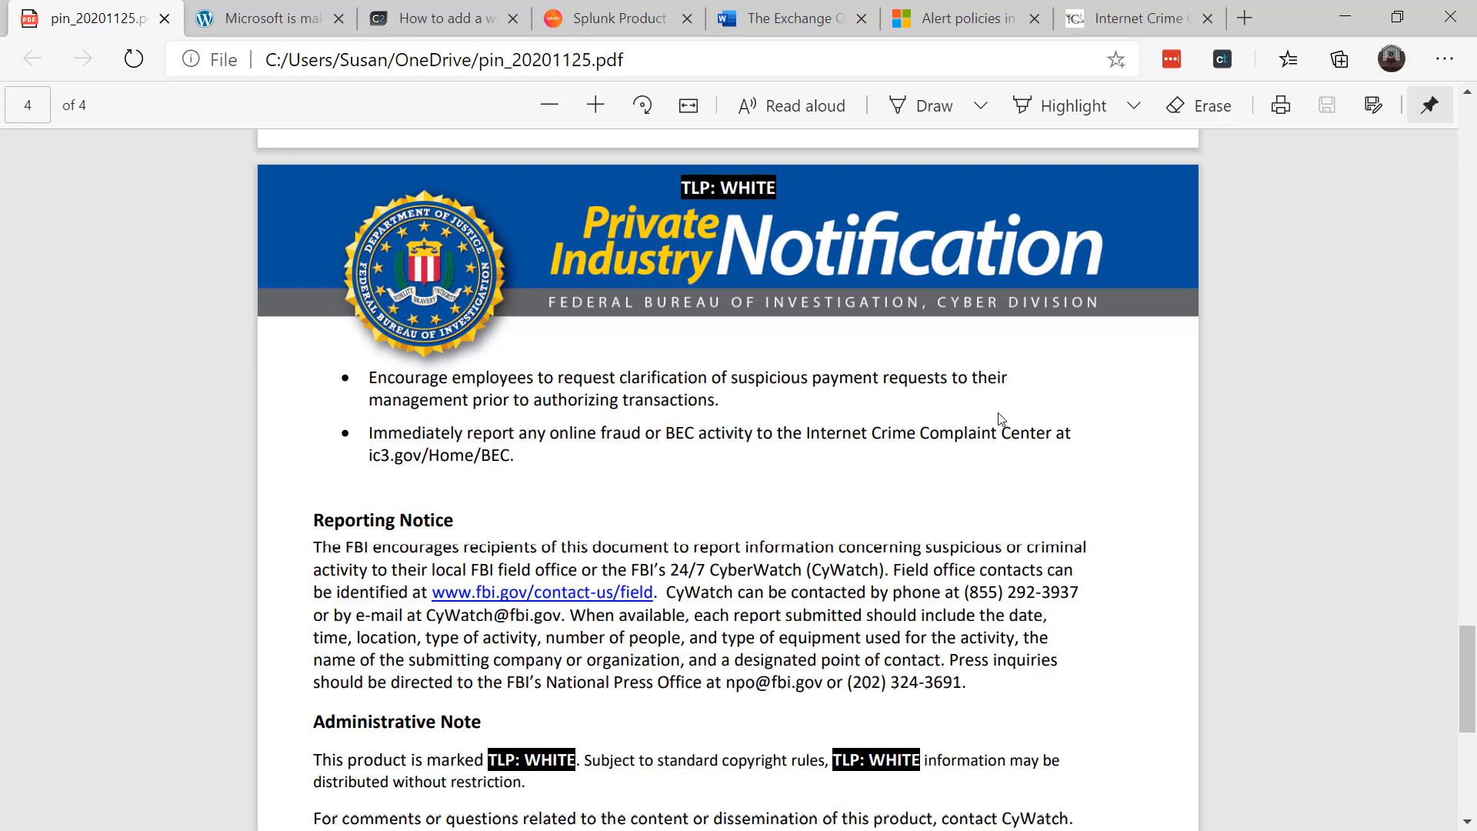
Switch to the Microsoft Docs tab on security and compliance center alert policies
click(961, 18)
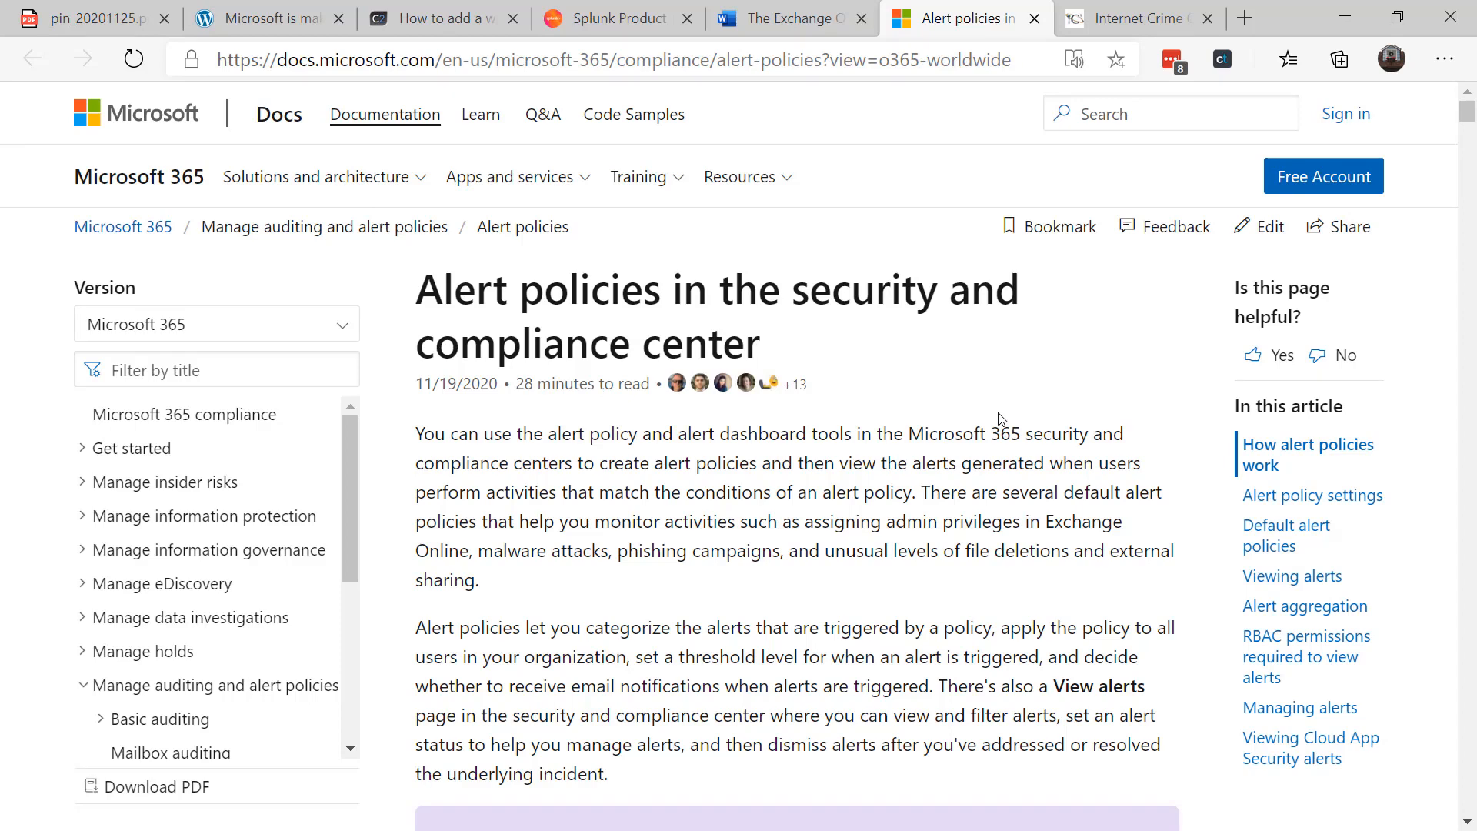
Read down the alert policies article into its default alert policies table
scroll(down, 3)
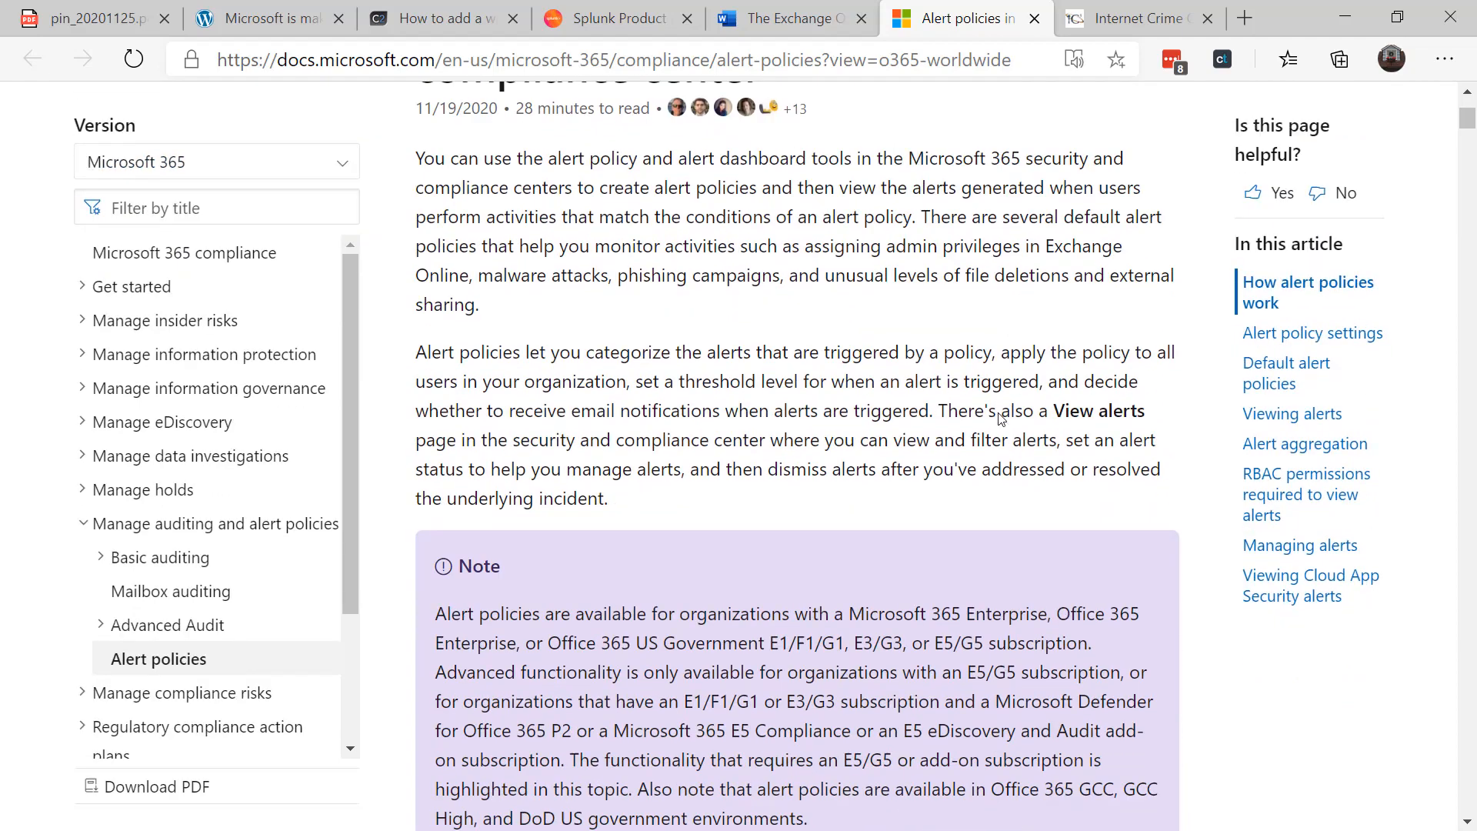
scroll(down, 3)
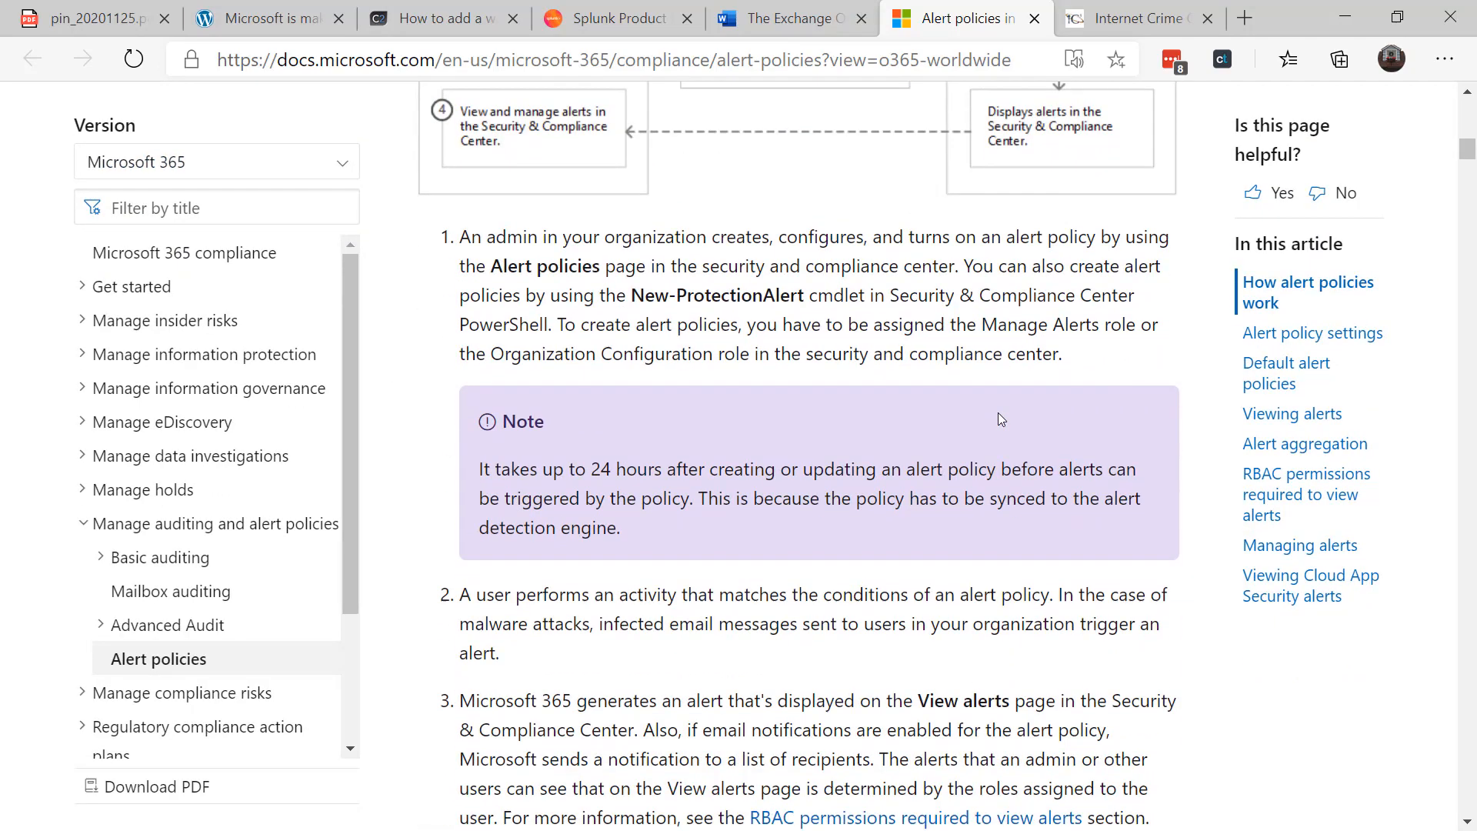
scroll(down, 3)
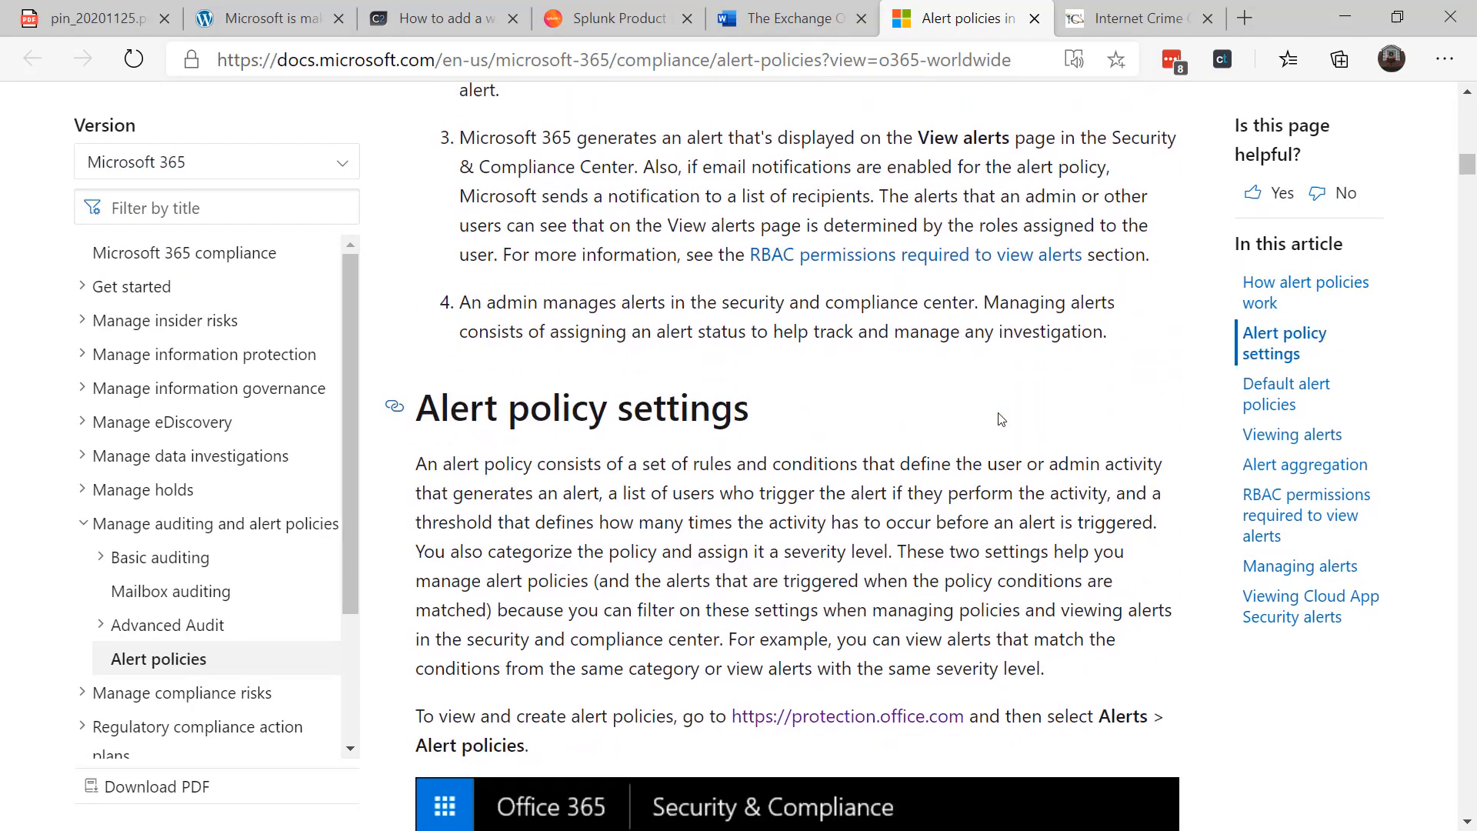
scroll(down, 3)
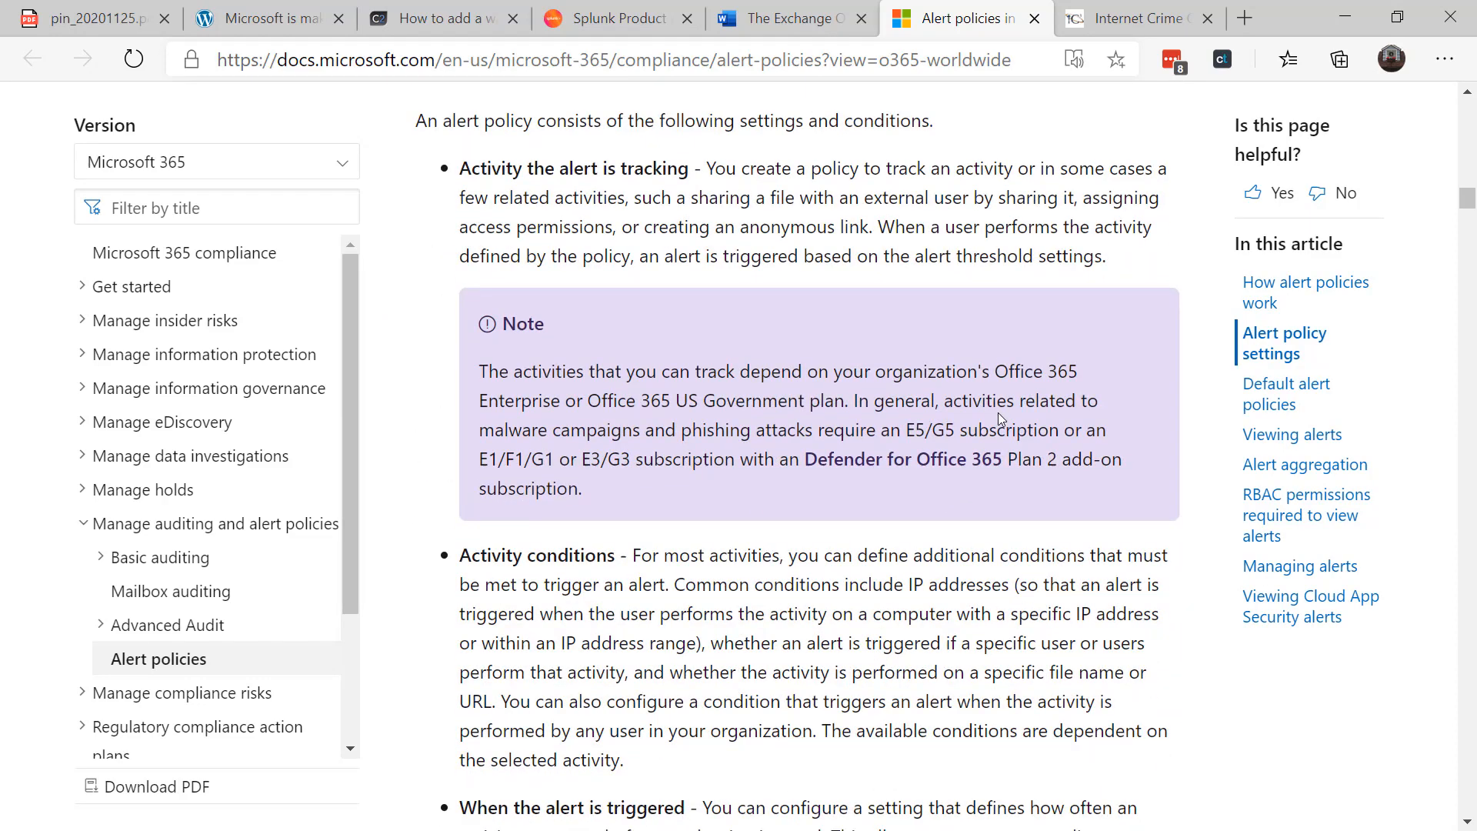
scroll(down, 3)
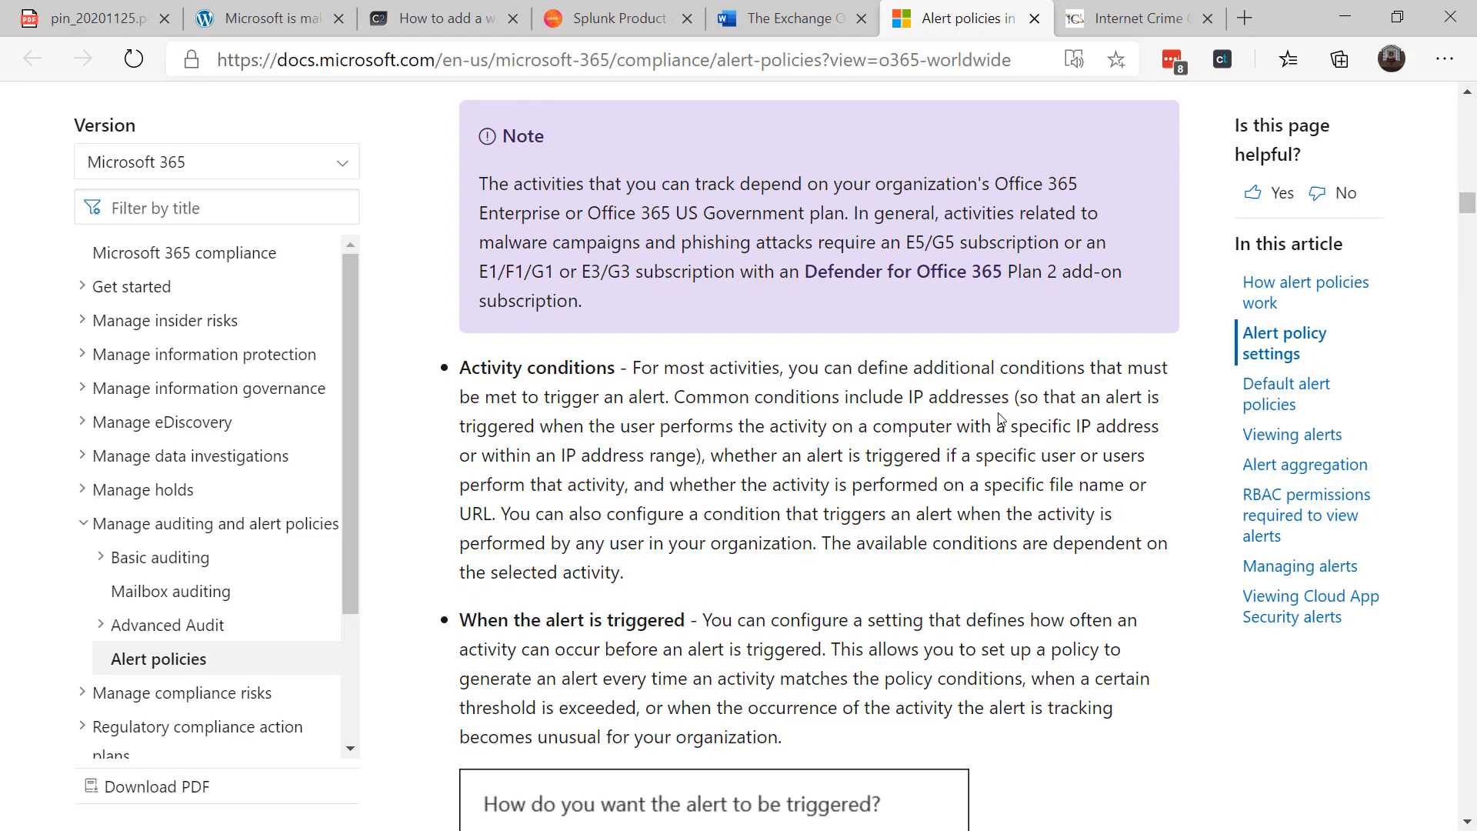
scroll(down, 3)
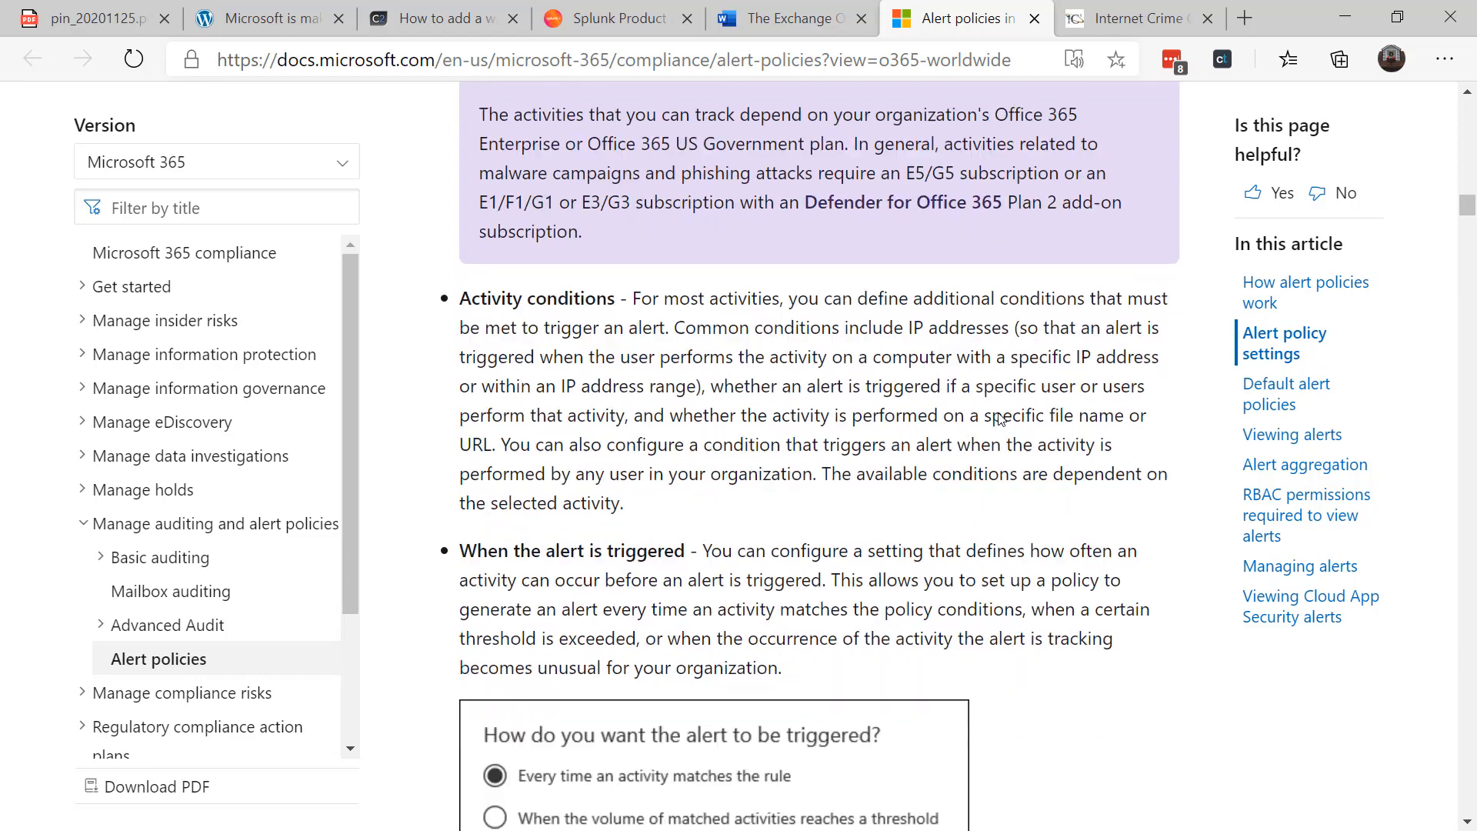
scroll(down, 3)
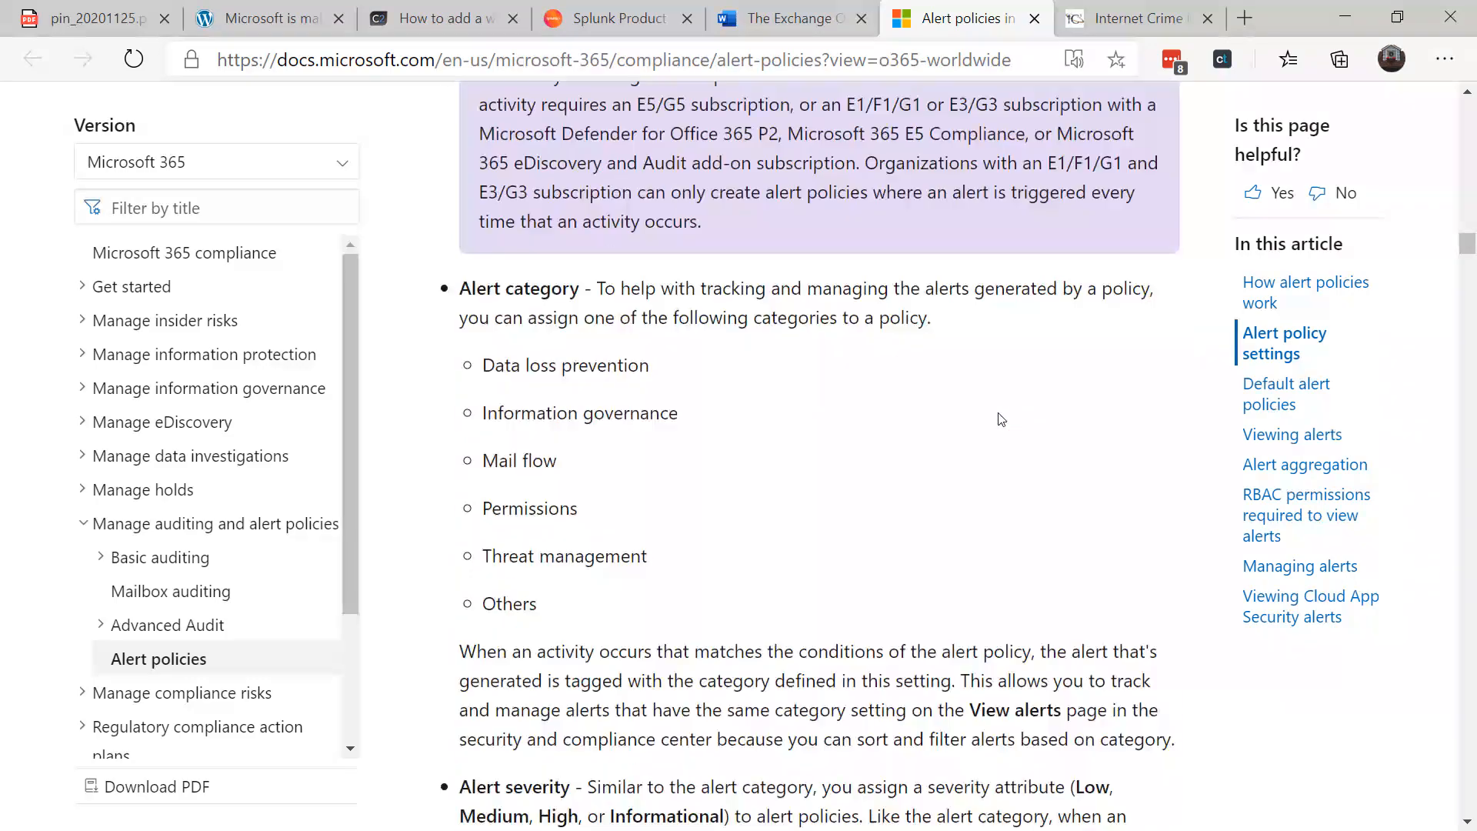
scroll(down, 3)
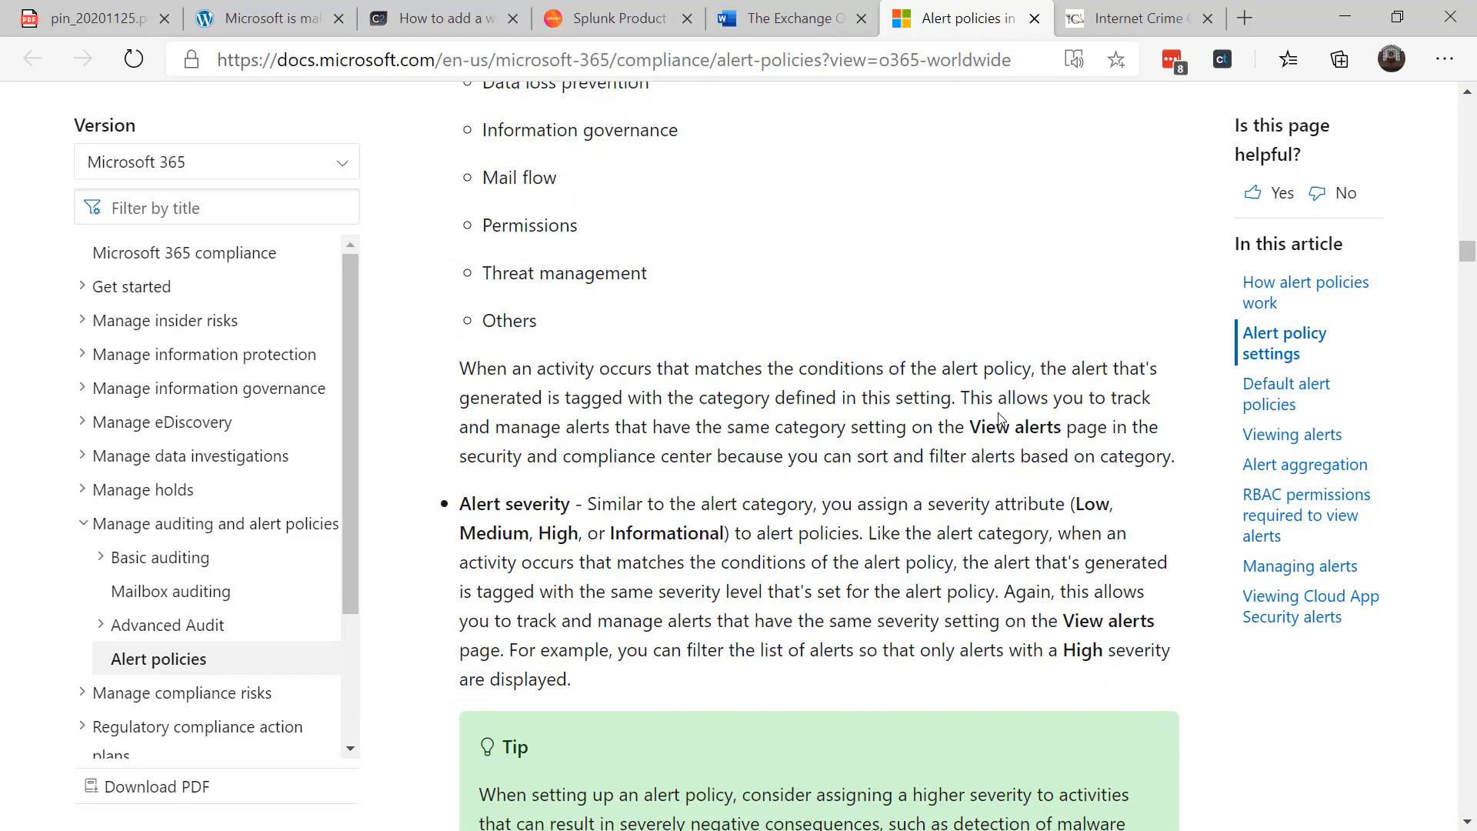
scroll(down, 3)
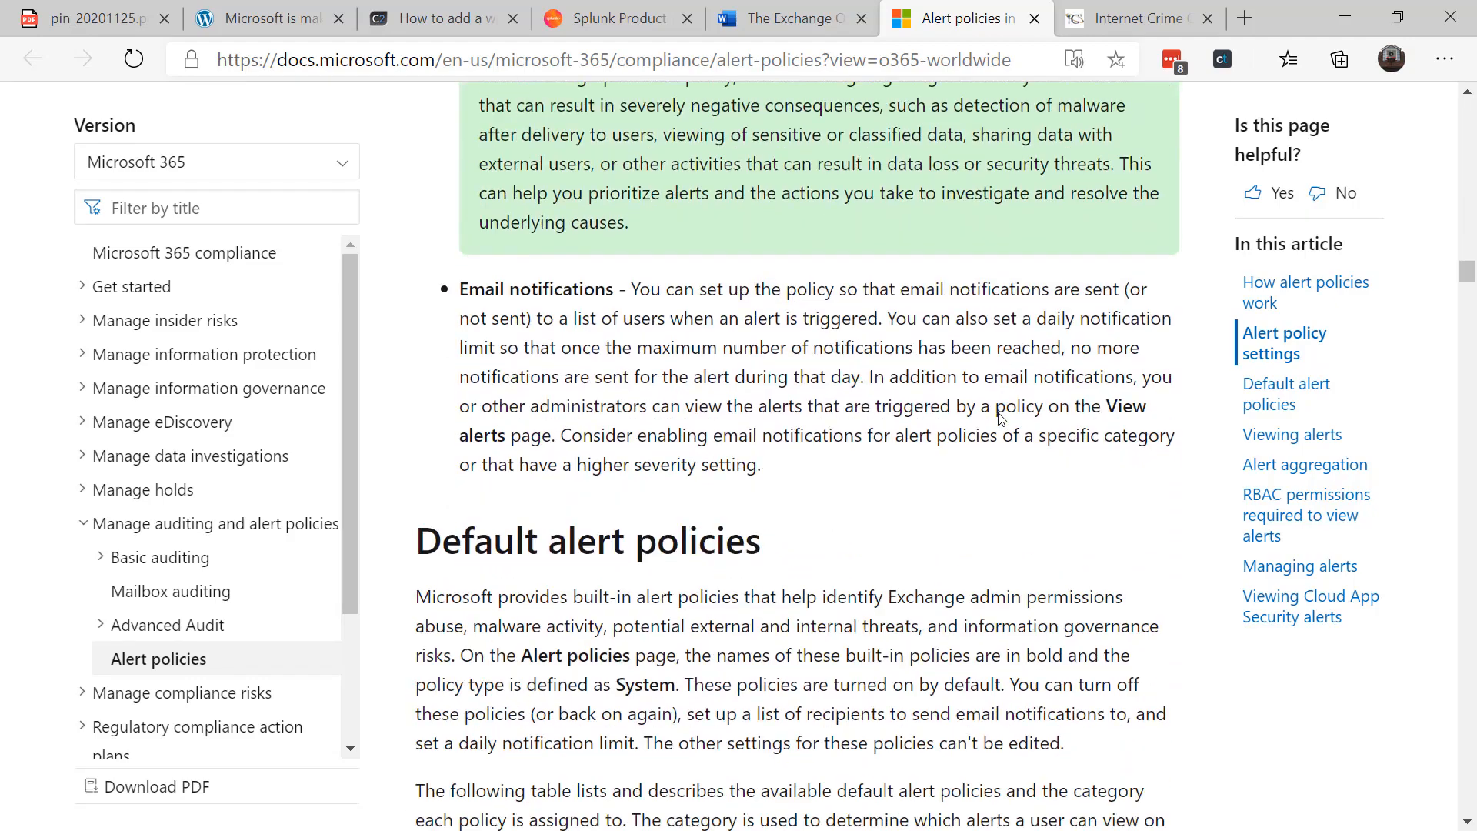
scroll(down, 3)
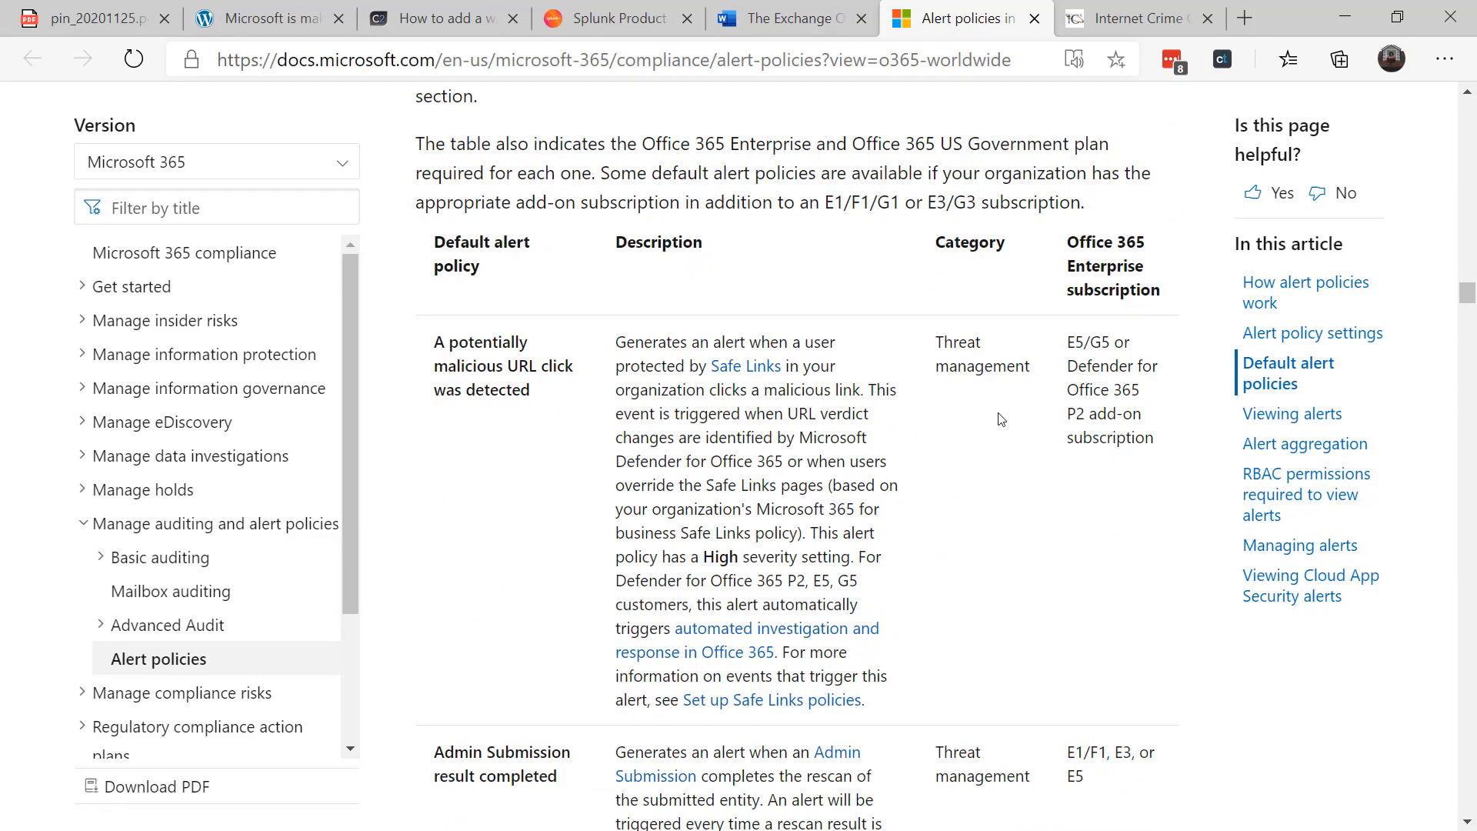
scroll(down, 3)
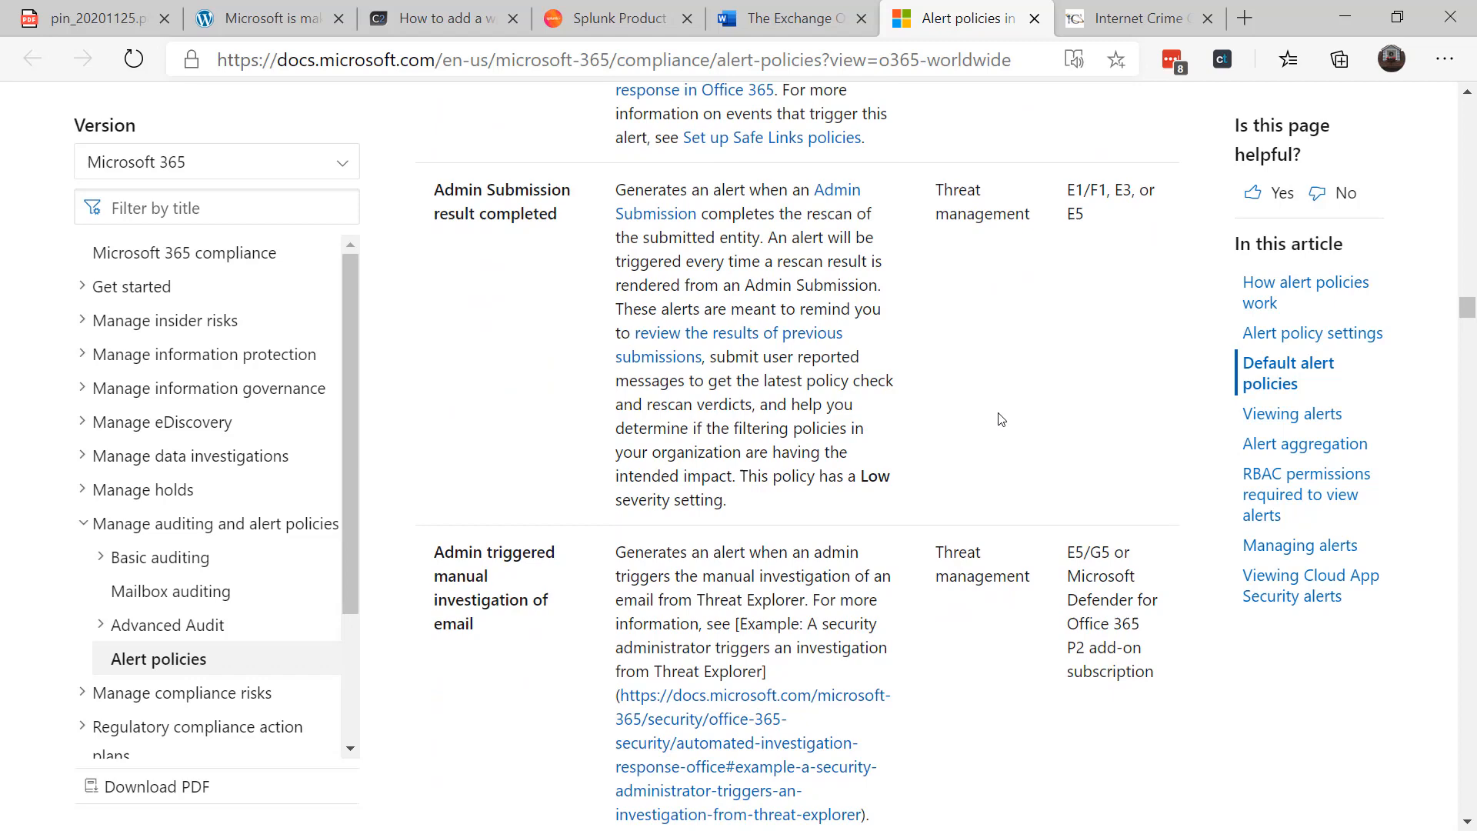
scroll(down, 3)
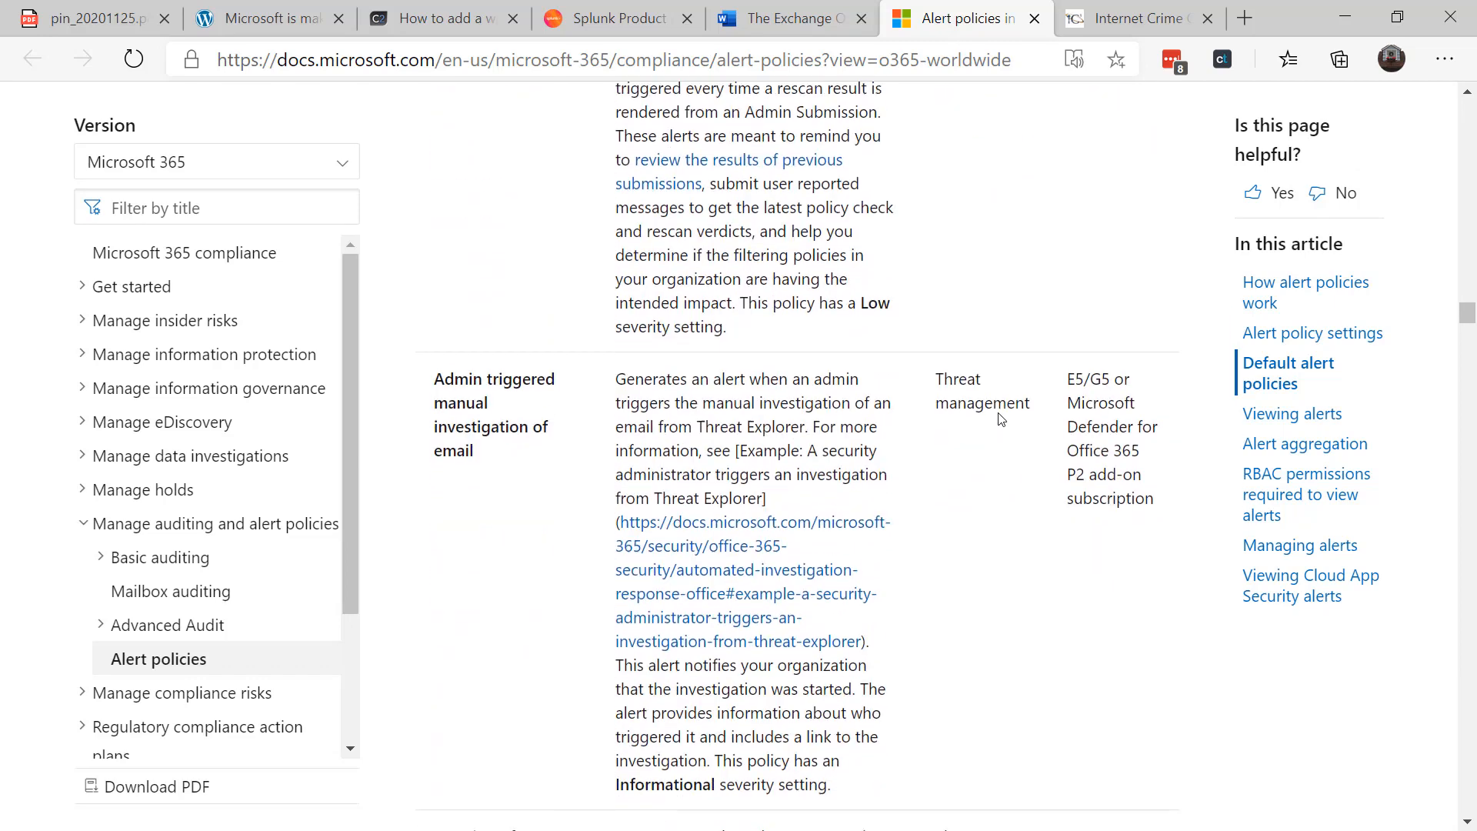
scroll(down, 3)
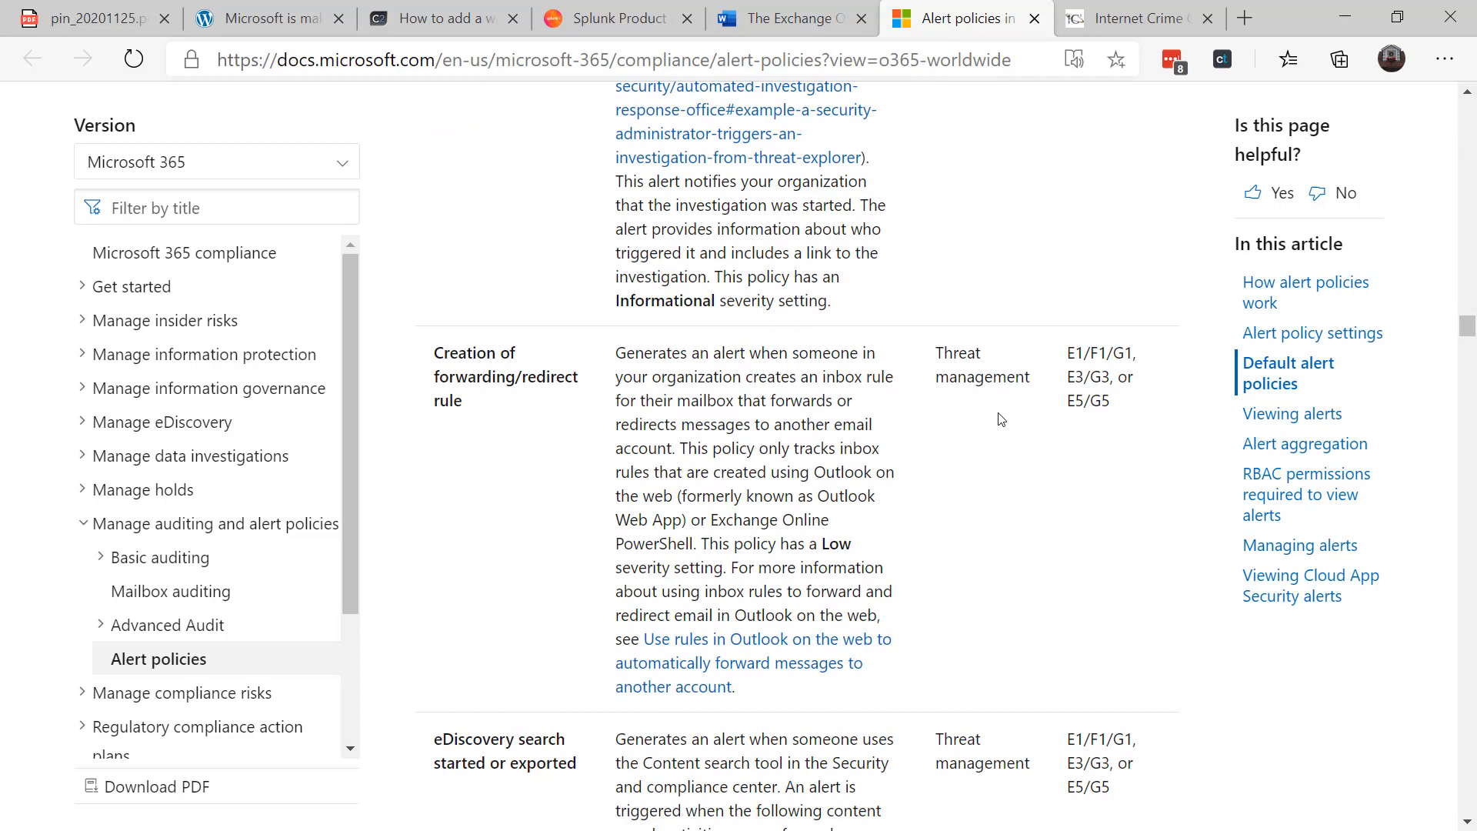
Finish the default alert policies table and switch to the IC3 'What is BEC?' page
scroll(down, 3)
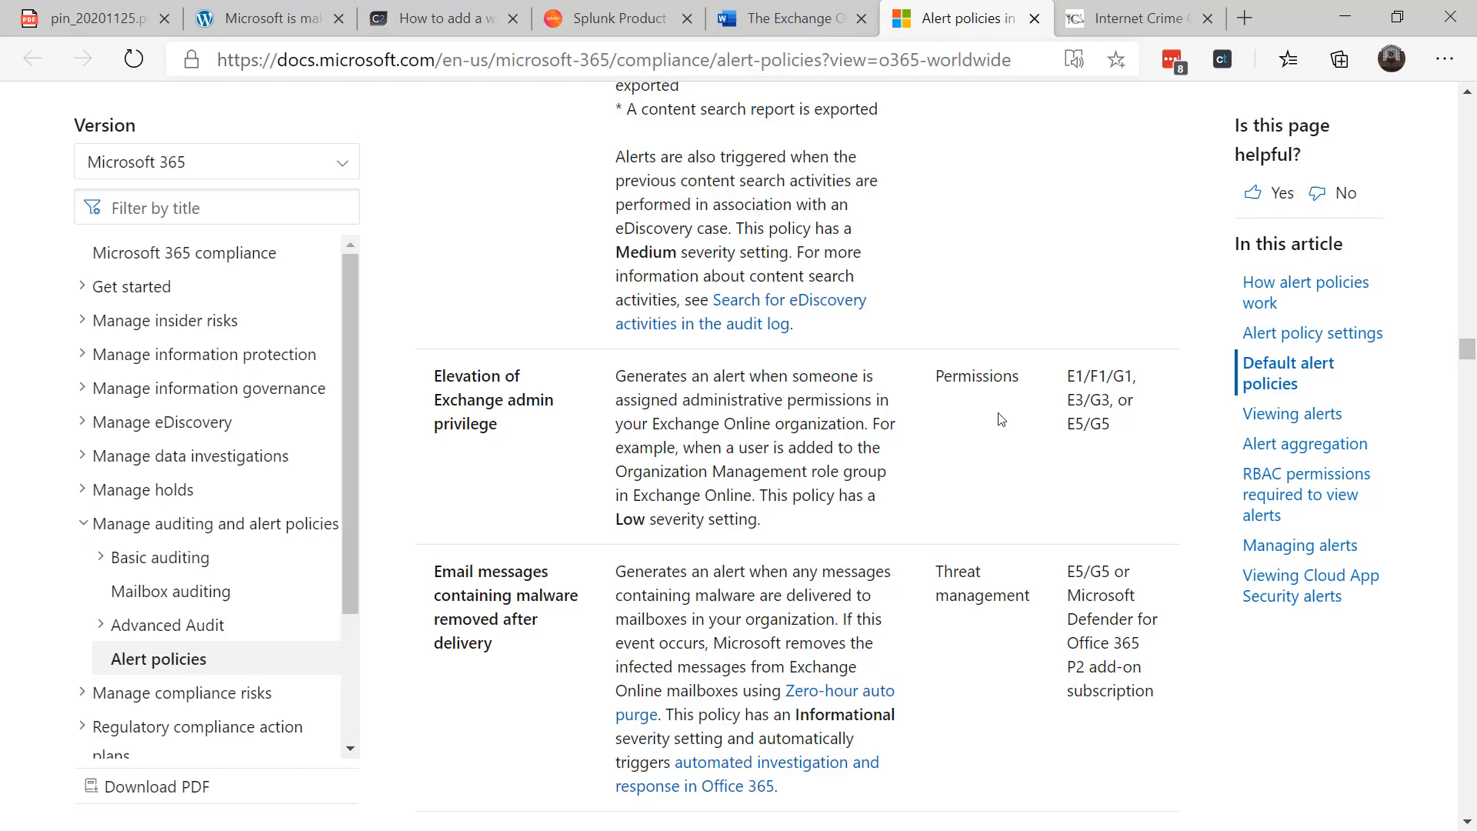
scroll(down, 3)
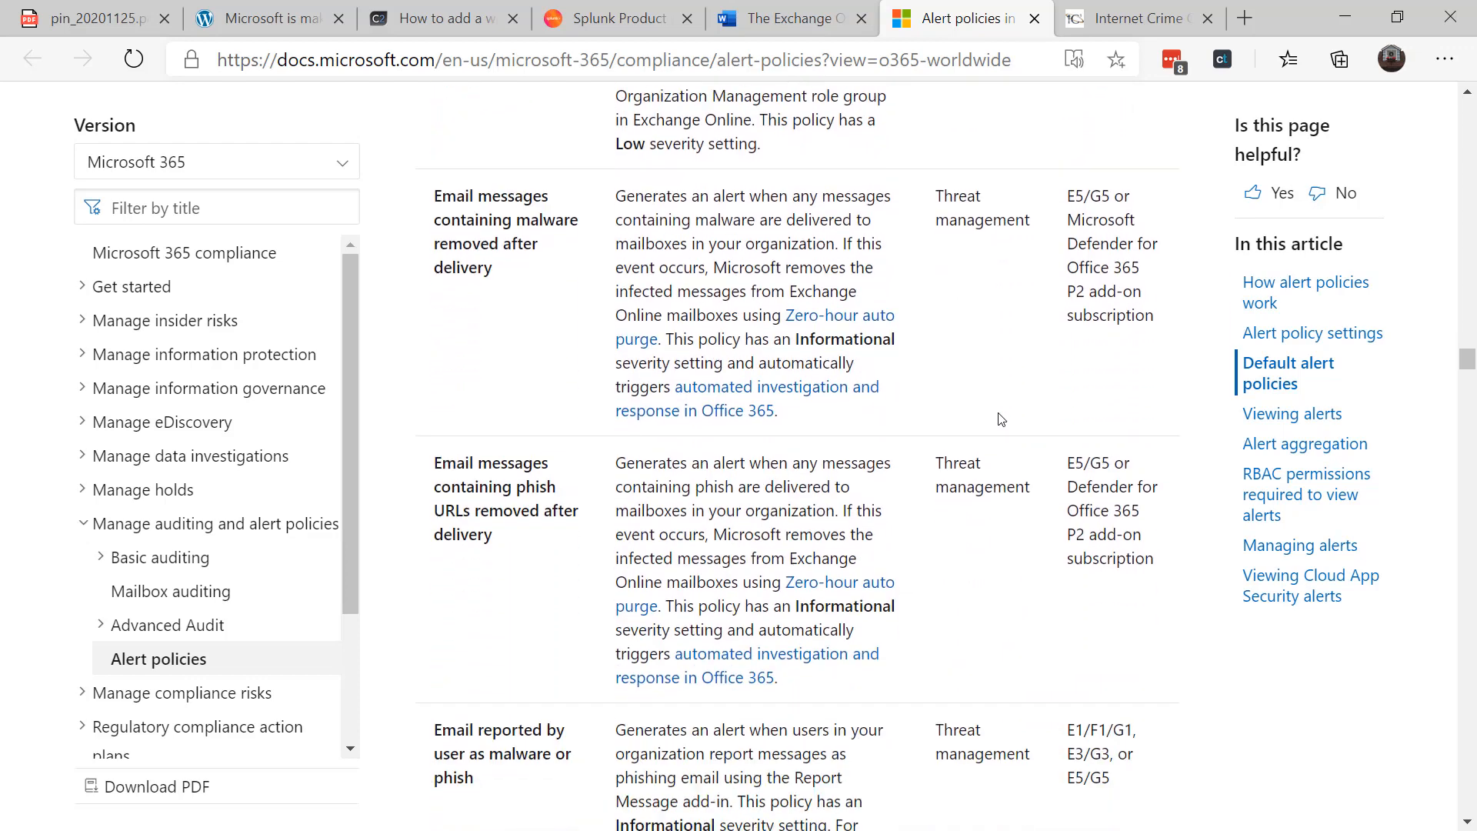
scroll(down, 3)
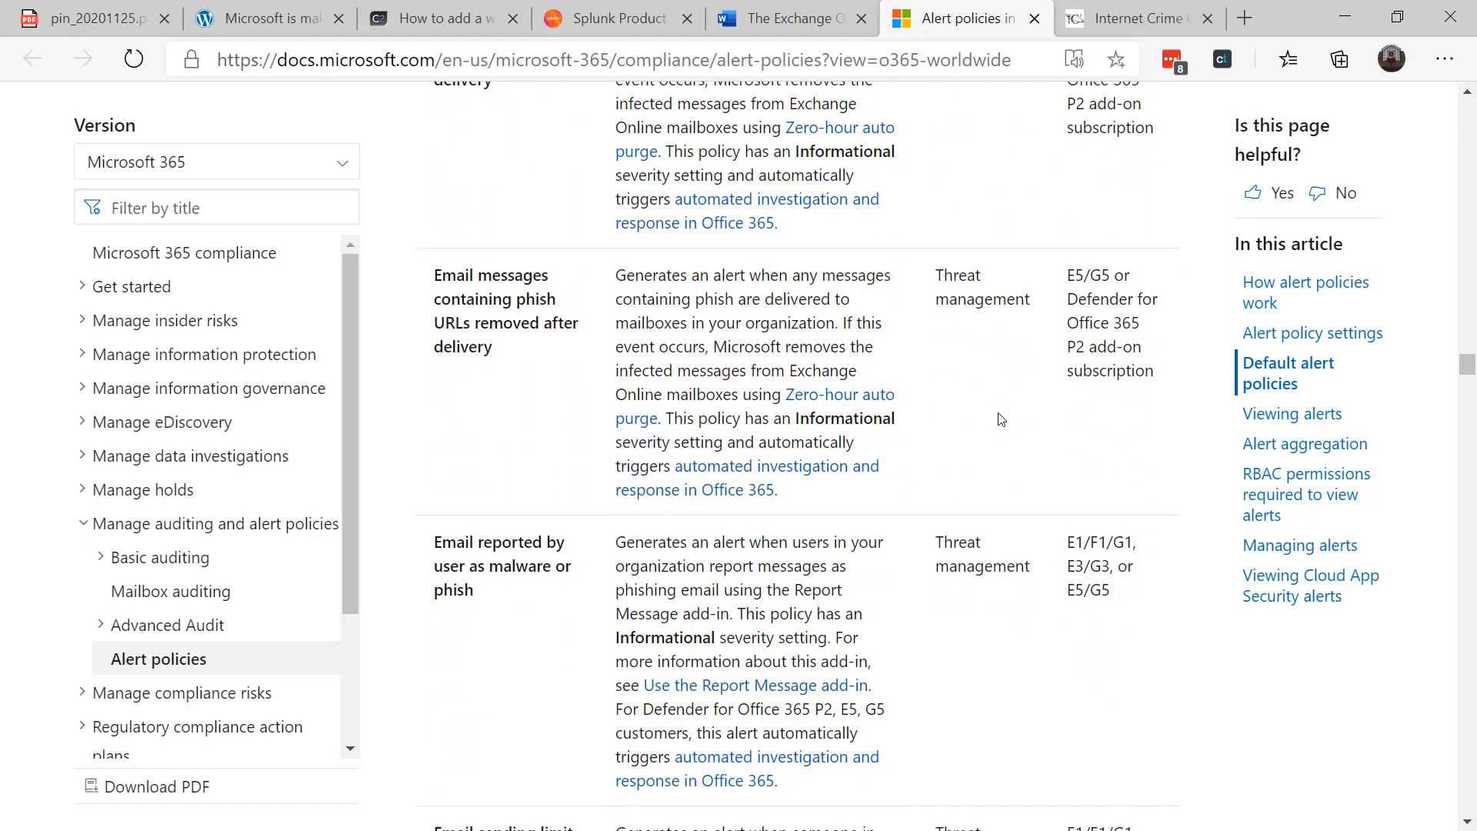
click(1136, 18)
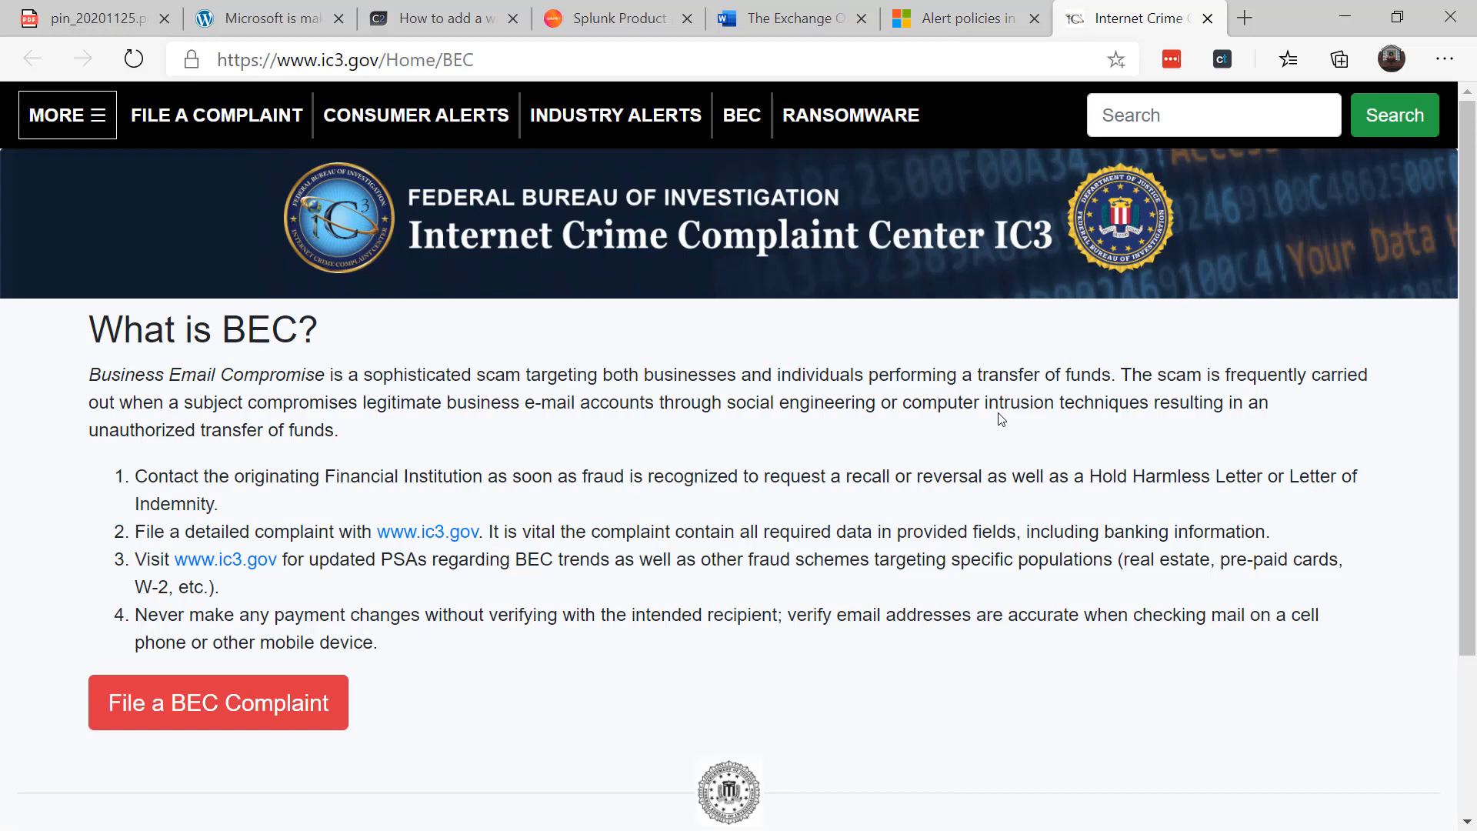